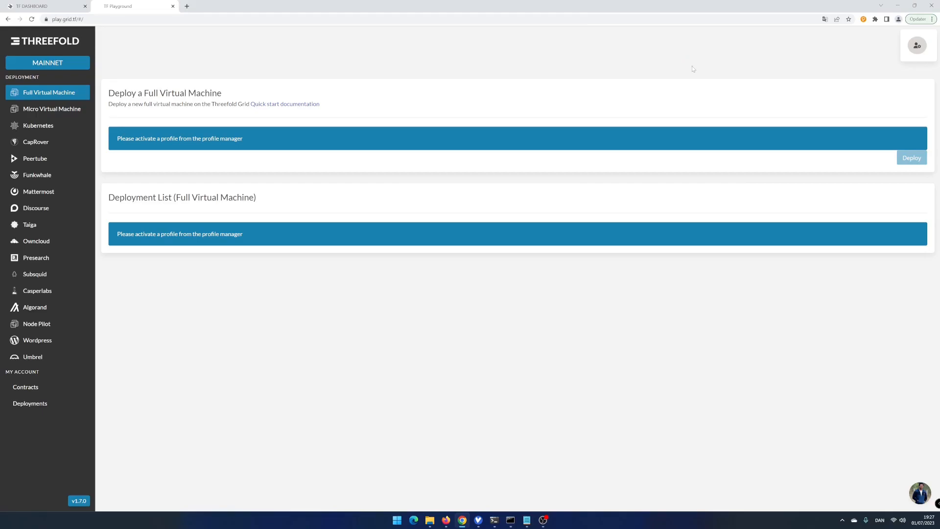
mouse_move(863, 61)
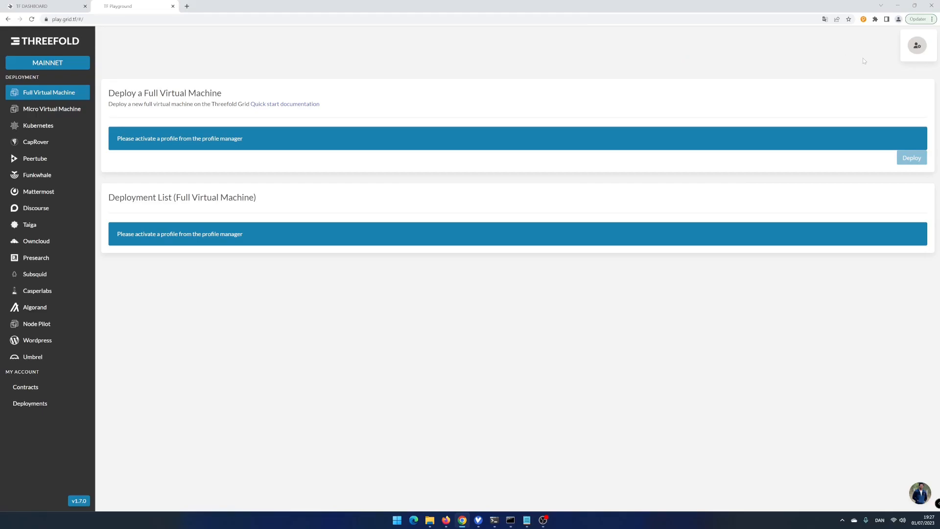
Step: Bring up the Profile Manager from the top-right profile icon
left_click(917, 45)
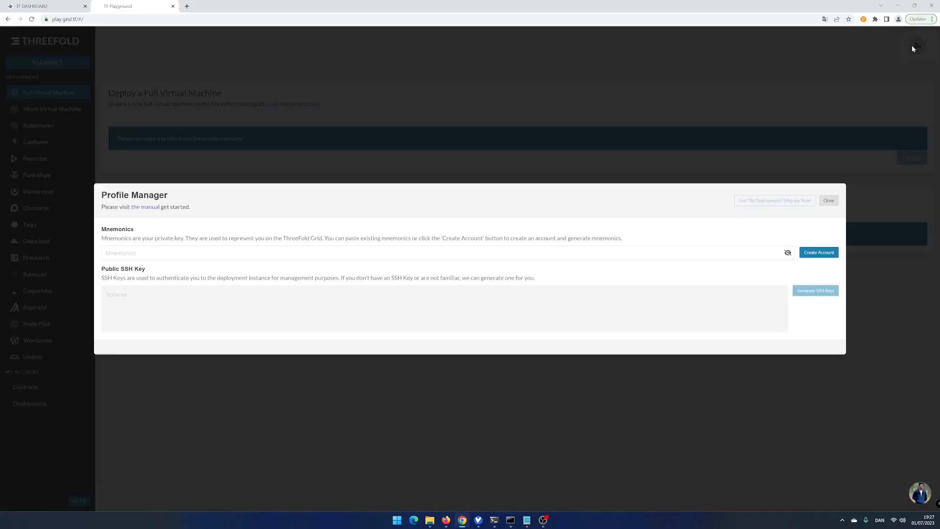
mouse_move(618, 117)
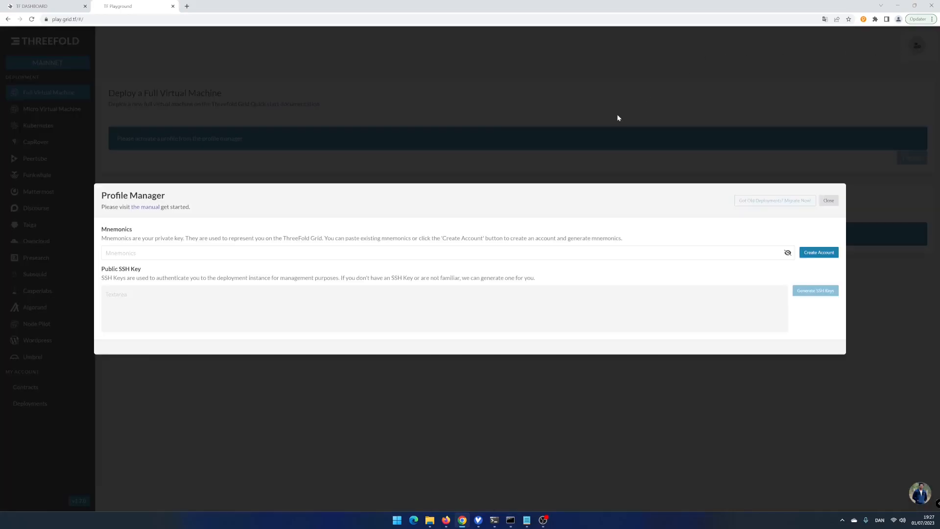
mouse_move(596, 110)
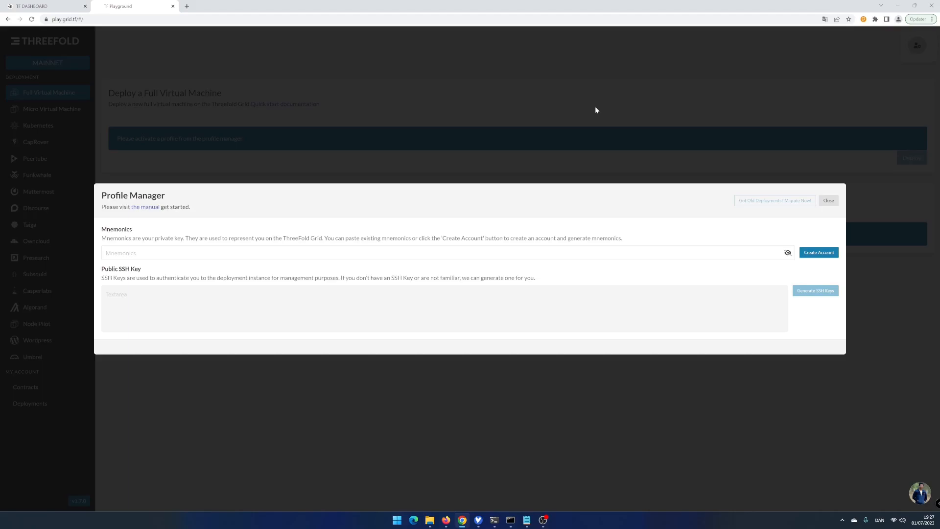
mouse_move(546, 413)
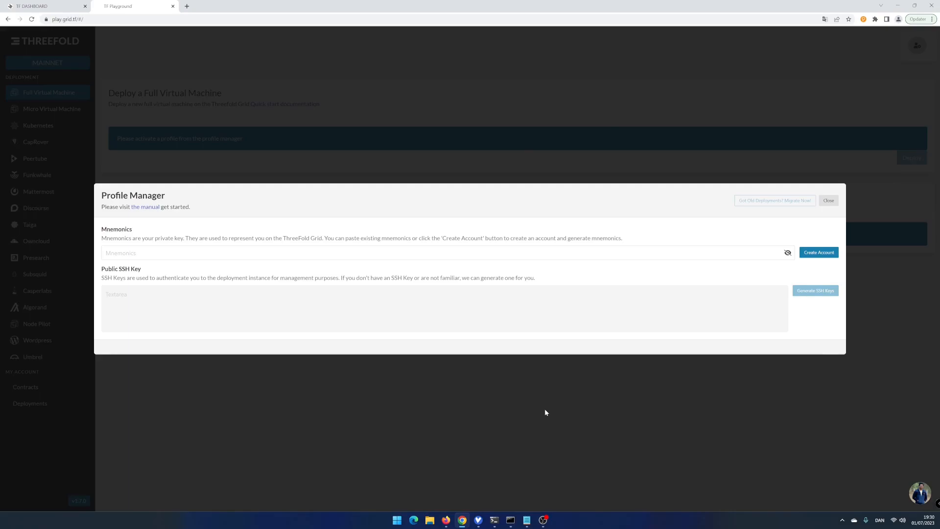
Step: Enter the account mnemonics so the profile loads with twin ID 9718 and its SSH key
left_click(444, 253)
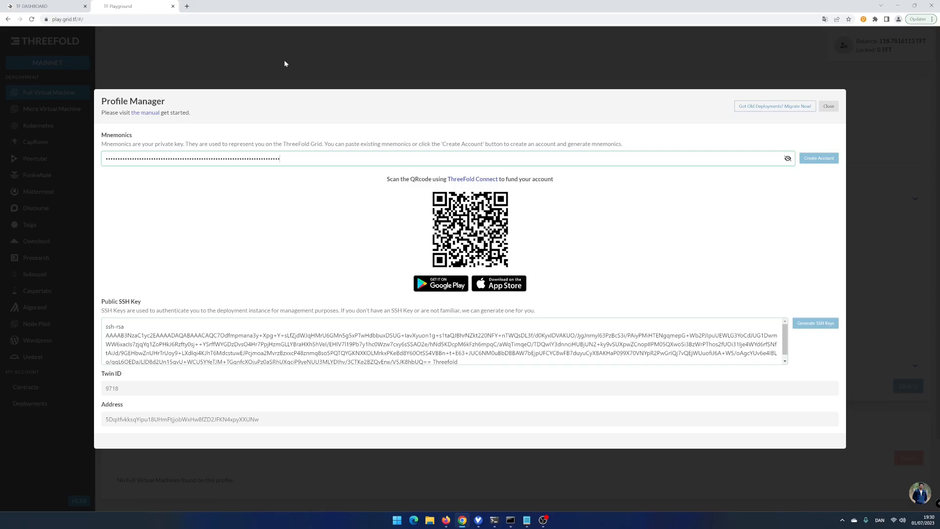
mouse_move(868, 94)
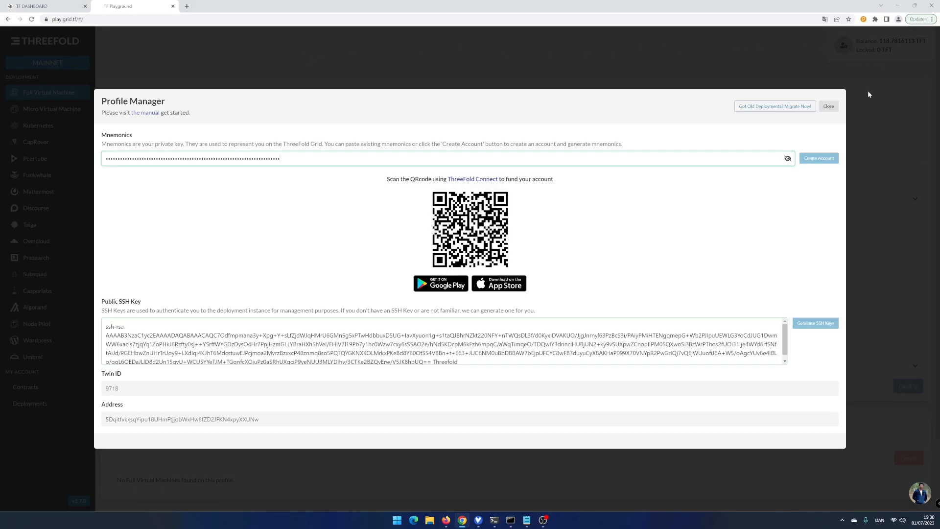
Step: Close the profile manager and set the VM to 20 vCores, Public IPv4 on and 25 GB disk
left_click(828, 106)
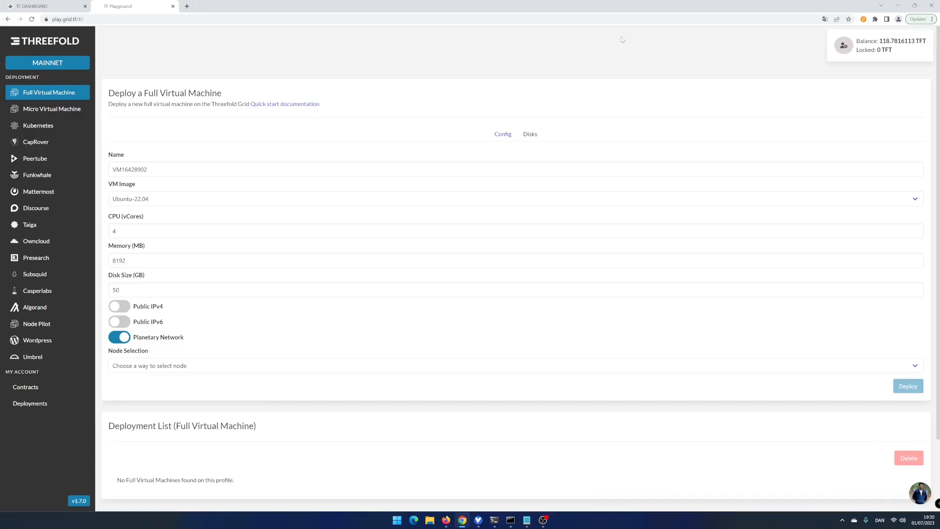
mouse_move(265, 130)
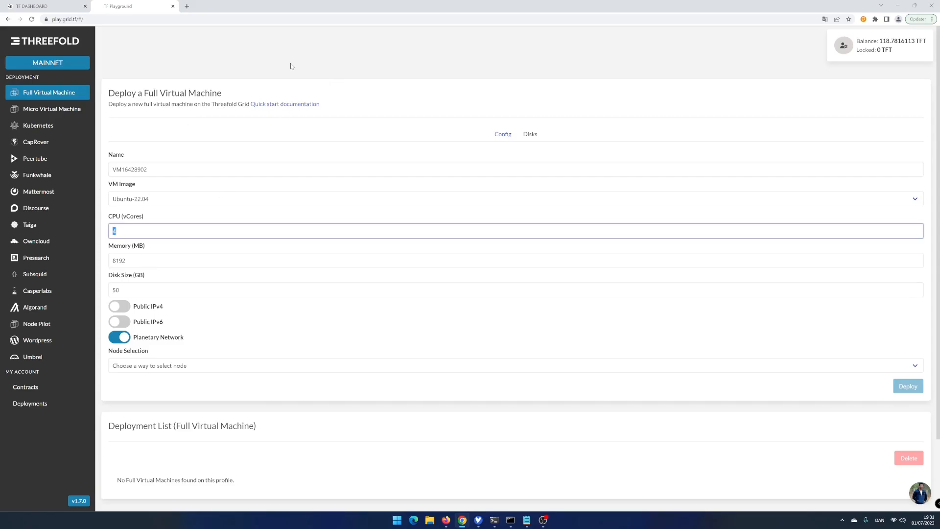
type("20")
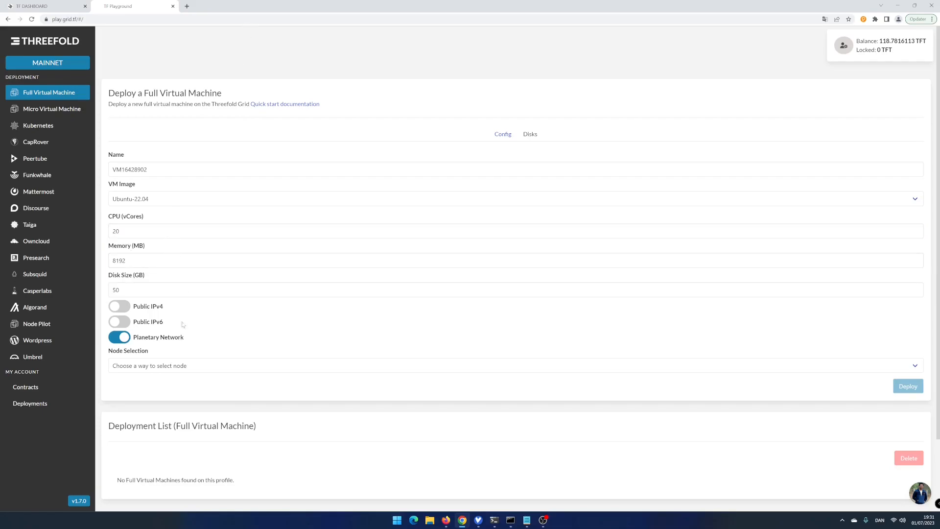
left_click(119, 306)
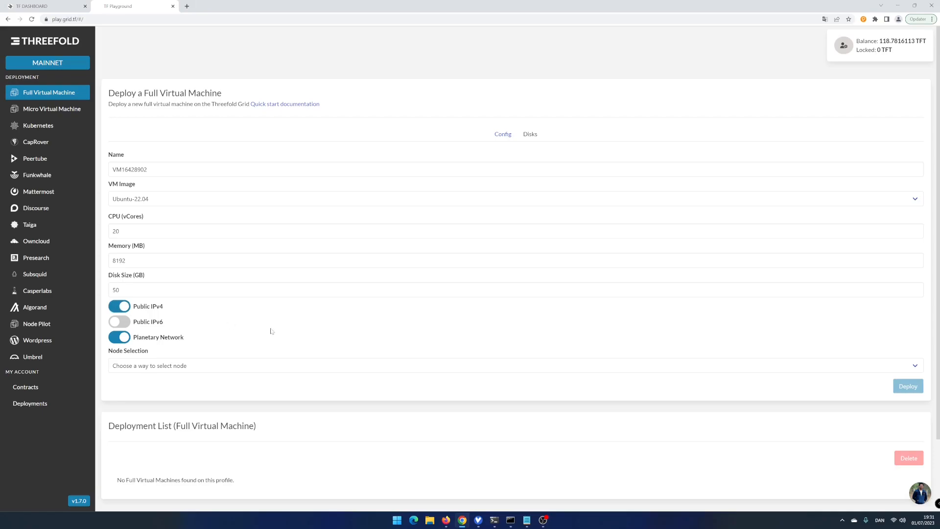
mouse_move(245, 329)
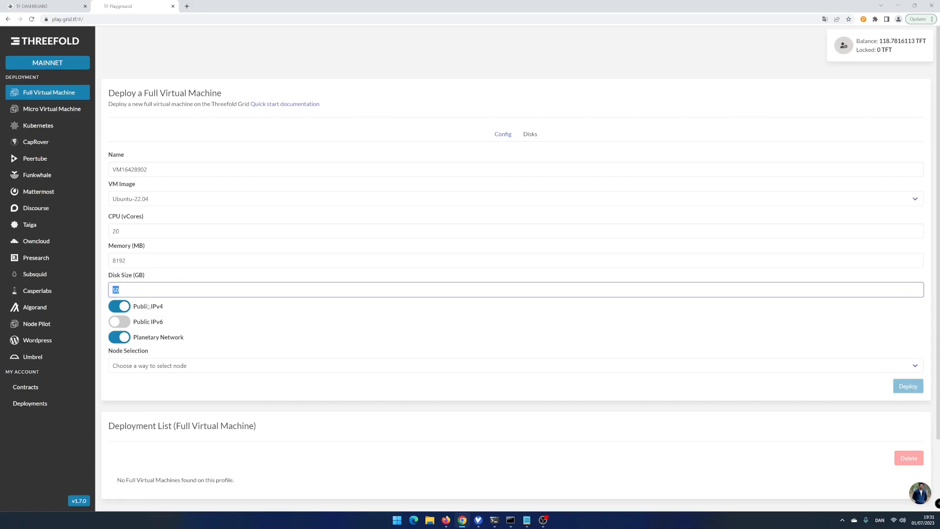
type("25")
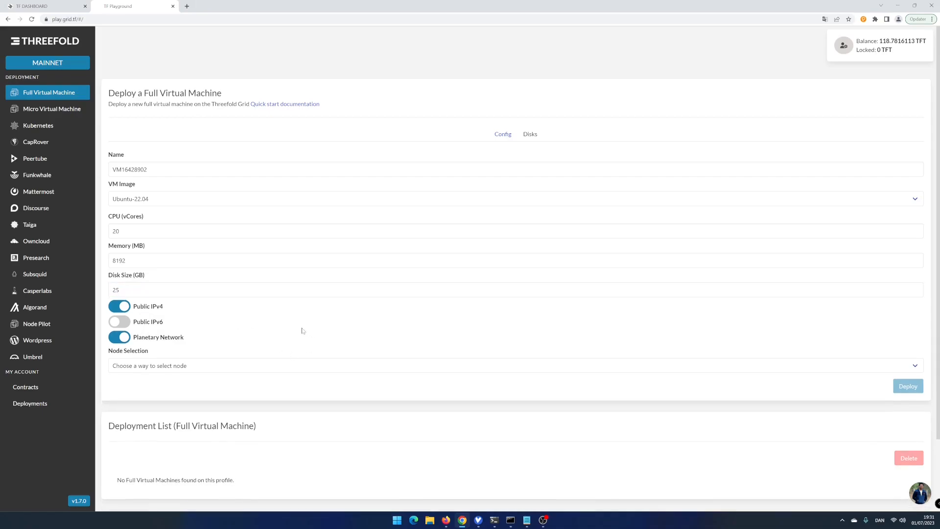
mouse_move(284, 341)
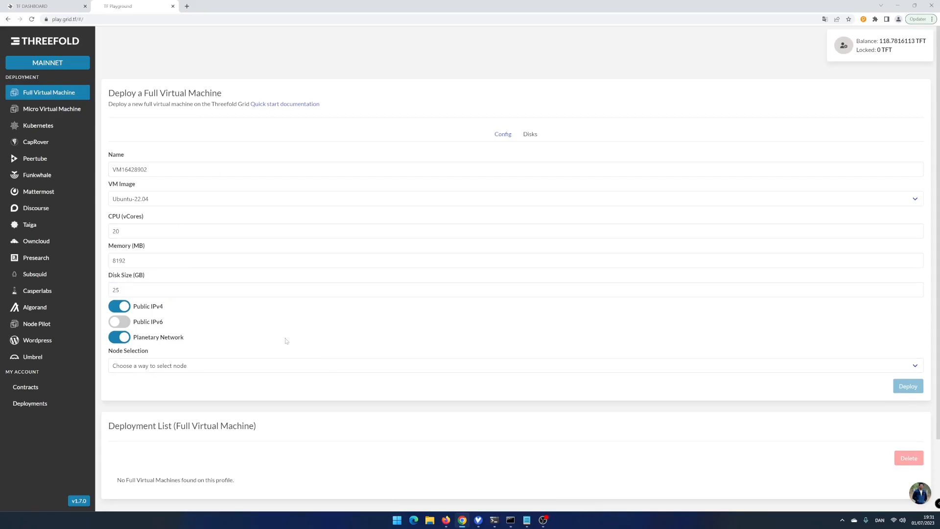
Step: Select nodes by Capacity Filter limited to Belgium and get suggested nodes
left_click(509, 365)
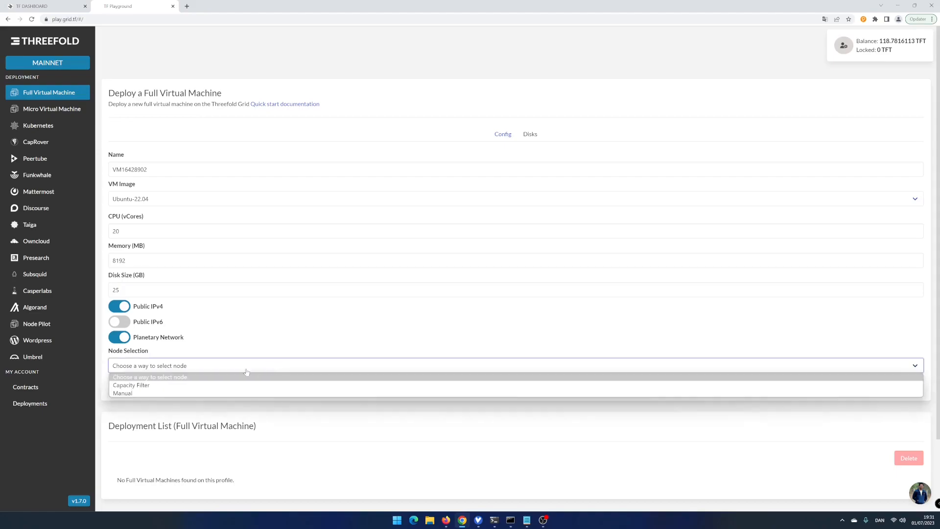
left_click(130, 384)
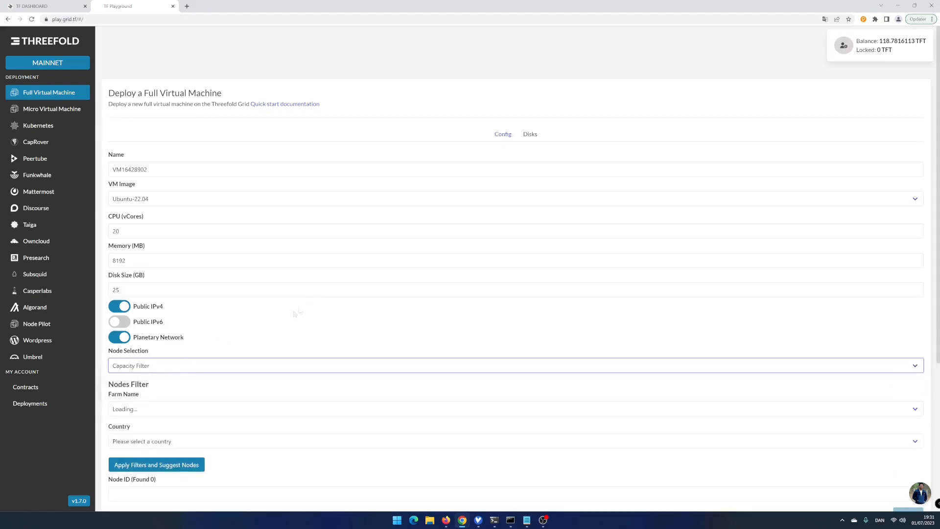
left_click(511, 441)
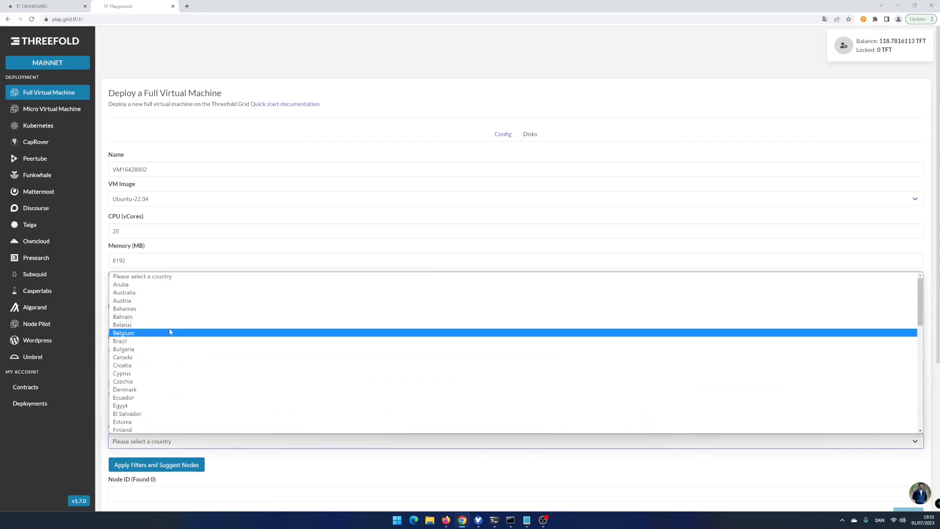
left_click(123, 333)
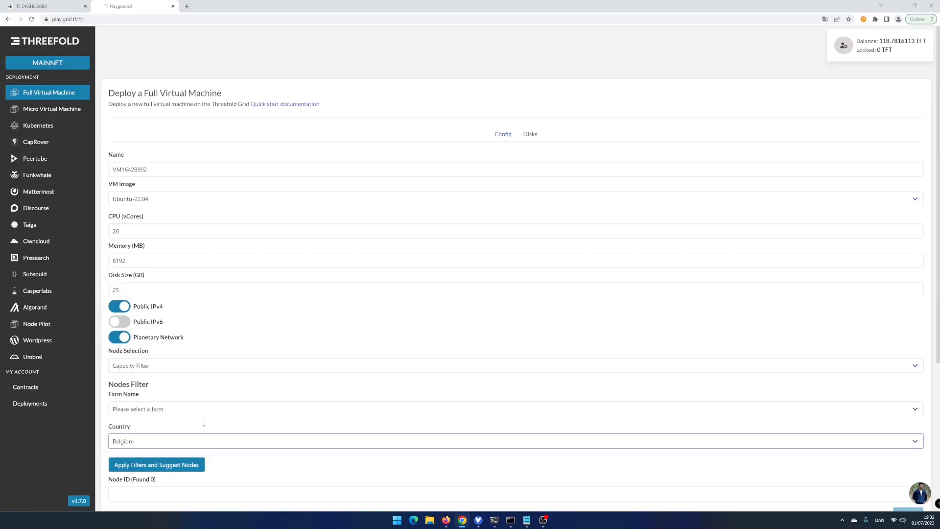
left_click(156, 464)
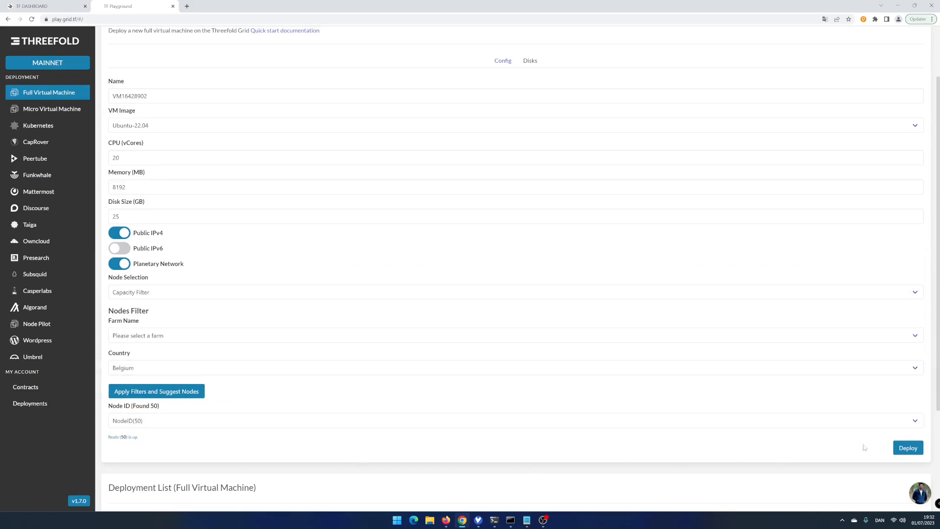
Step: Deploy the VM, getting public IPv4 185.69.166.158/24 with 20 CPU, 8192 memory and 25 GB disk
left_click(906, 447)
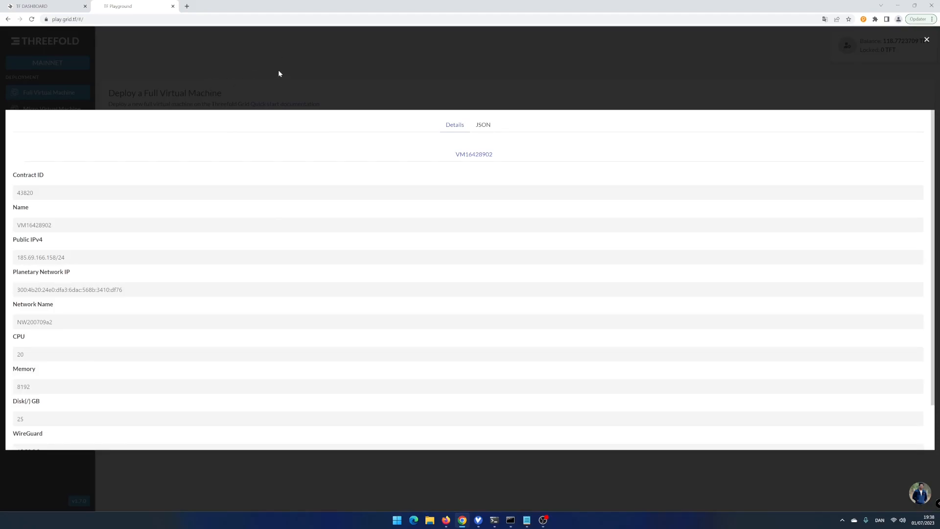
mouse_move(247, 81)
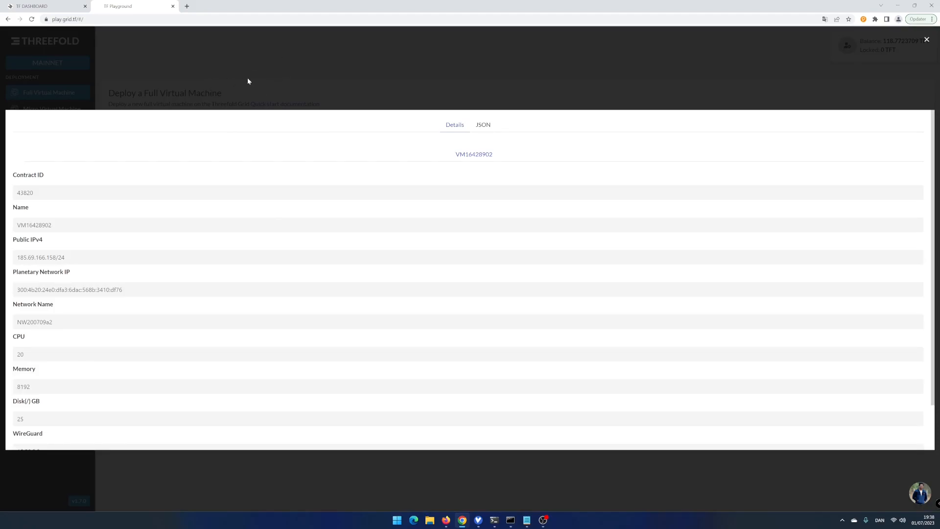
mouse_move(775, 145)
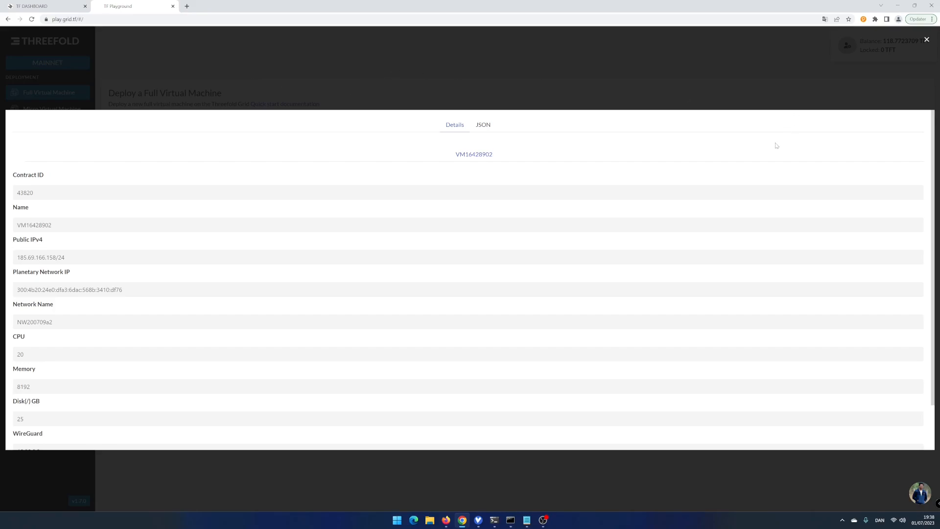
Step: Dismiss the deployment details and launch Windows PowerShell
left_click(926, 40)
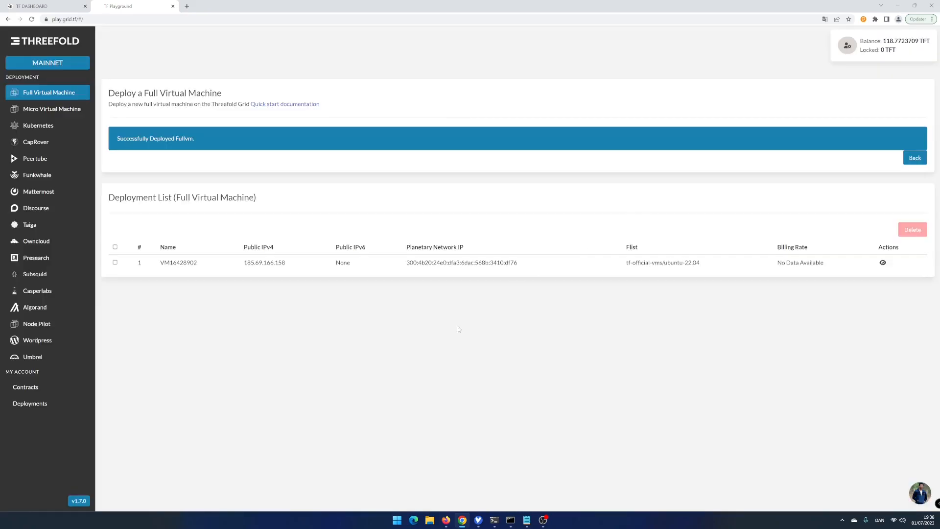
mouse_move(274, 304)
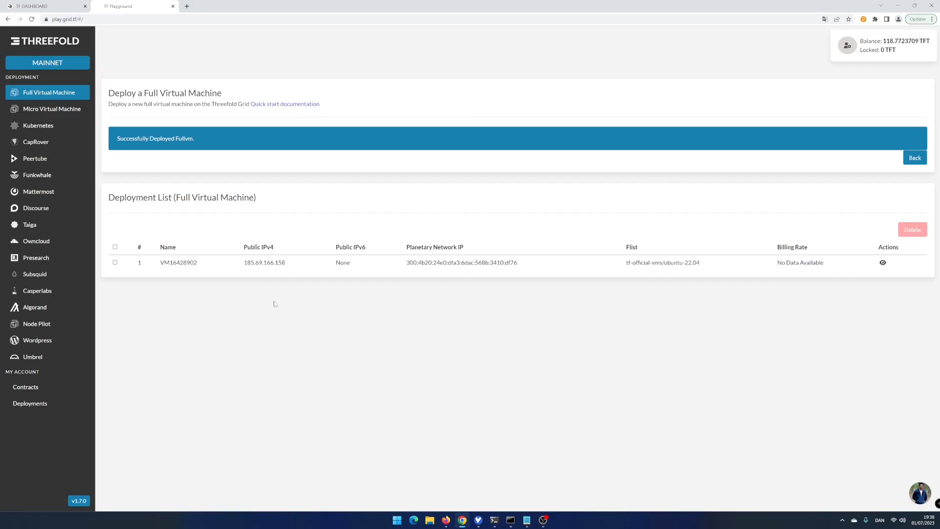
double_click(263, 262)
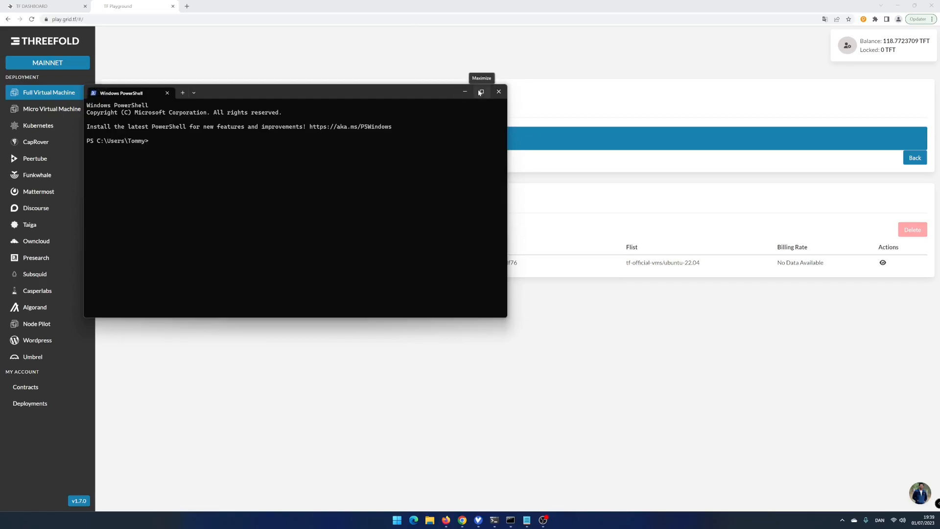
Step: Snap PowerShell to the left half and start a 'ccminer' web search in a new browser tab
left_click(479, 92)
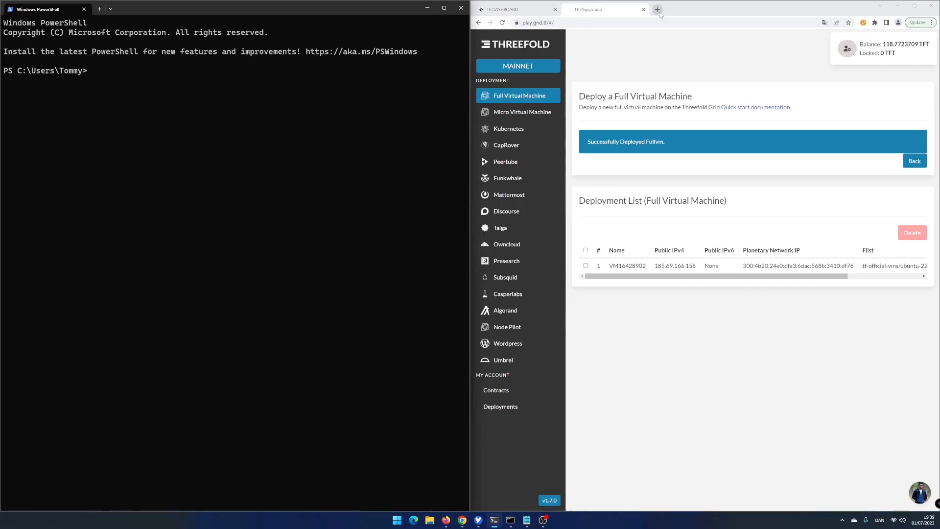
type("ccminer windows")
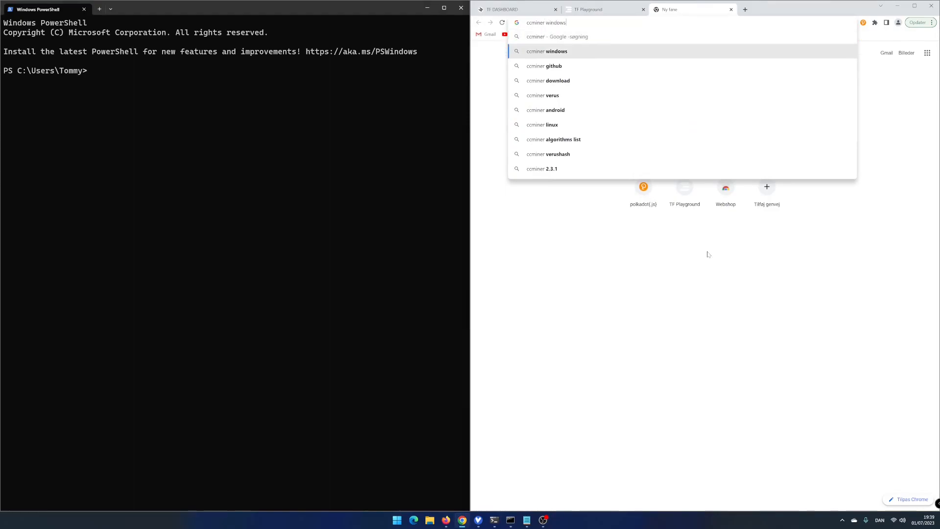
Step: Reach monkins1010's ccminer v3.8.3 release page on GitHub and scroll to its installation instructions
left_click(543, 65)
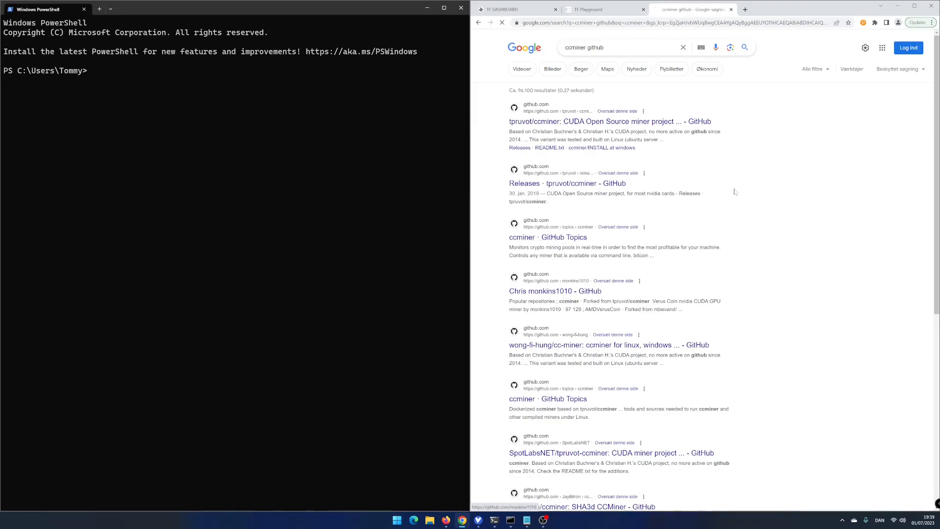
left_click(554, 291)
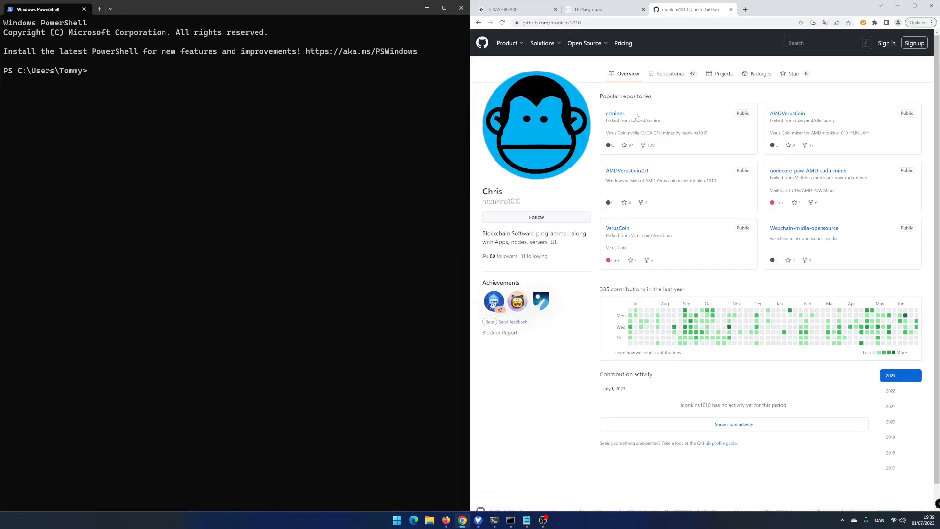
left_click(615, 113)
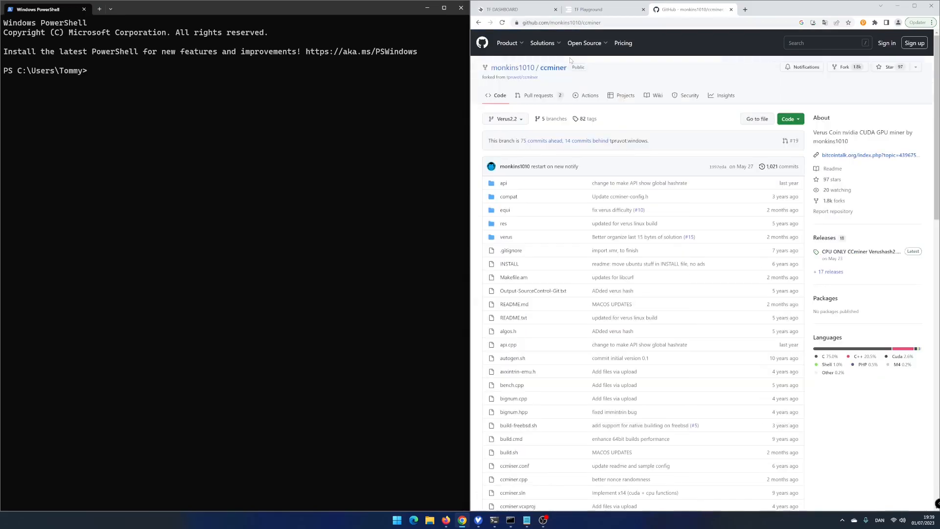
mouse_move(685, 79)
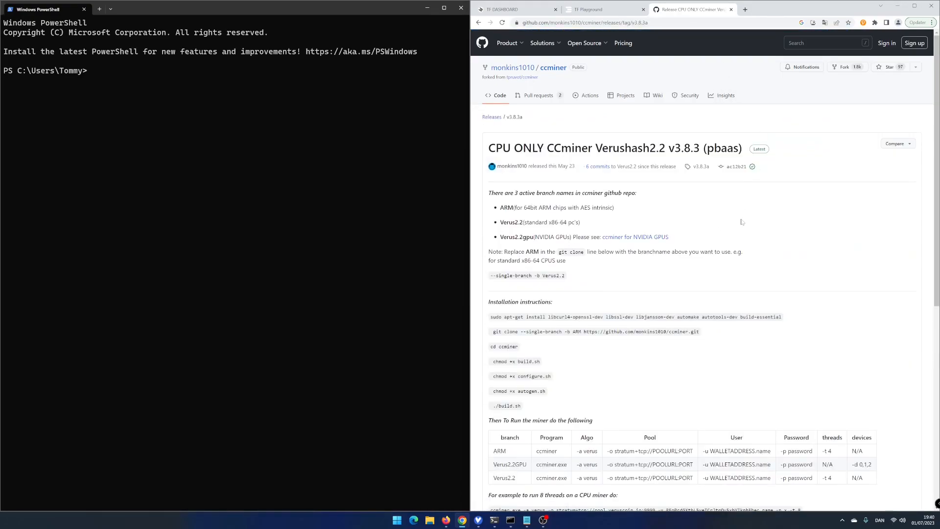
scroll("down", 3)
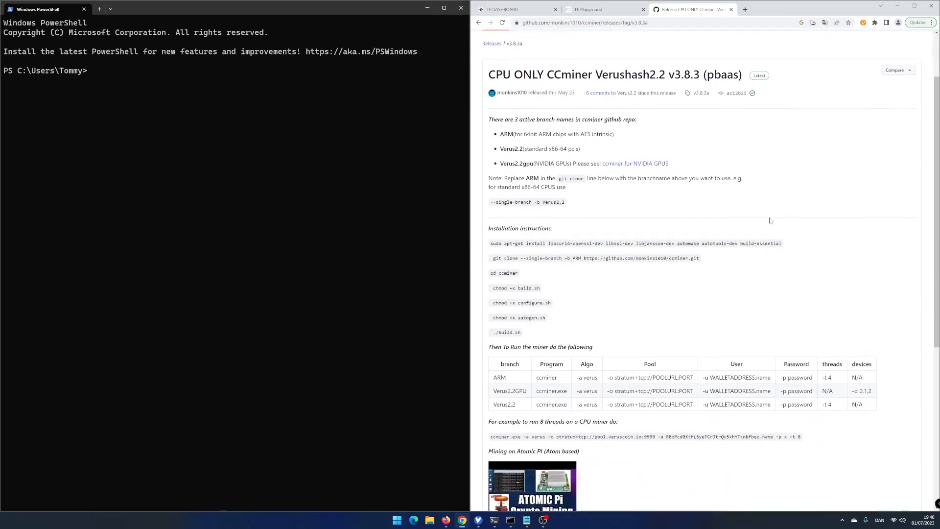
scroll("down", 3)
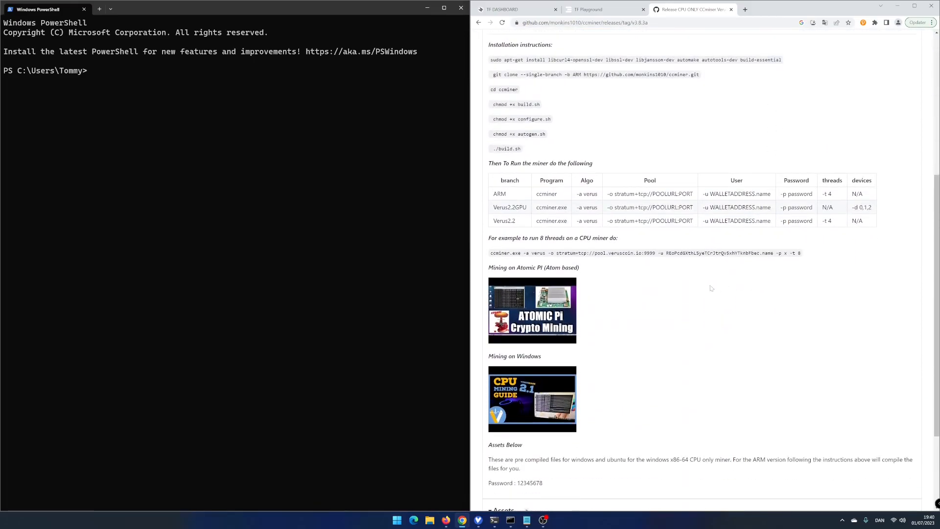
mouse_move(514, 189)
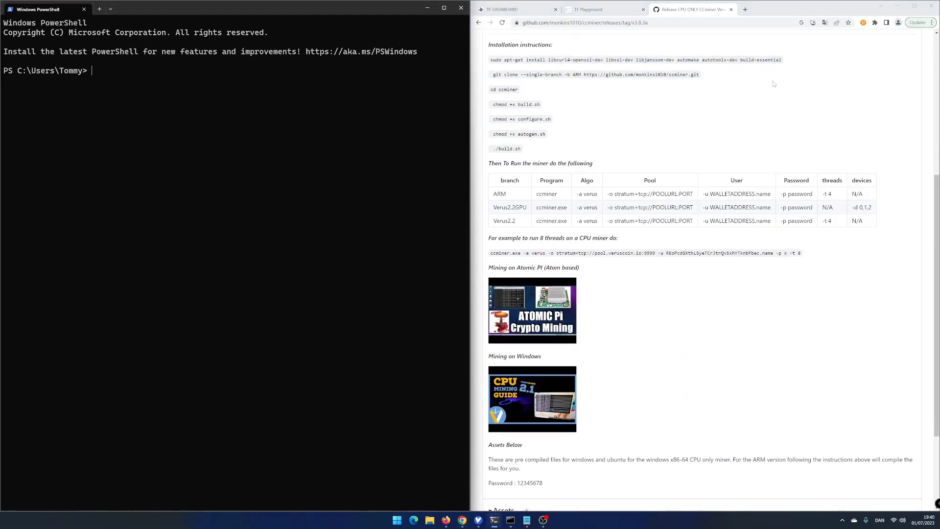
Step: SSH as root into 185.69.166.158 and accept the host key
type("ssh root")
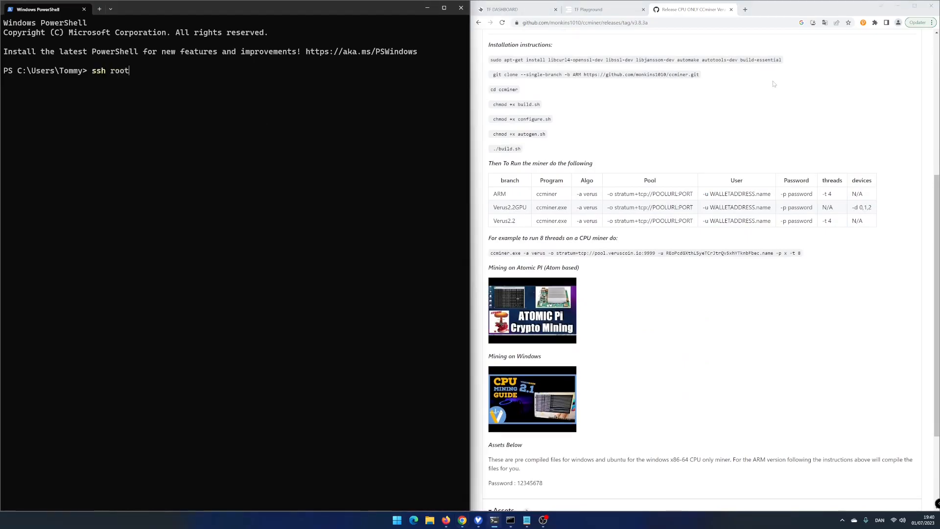
type("@")
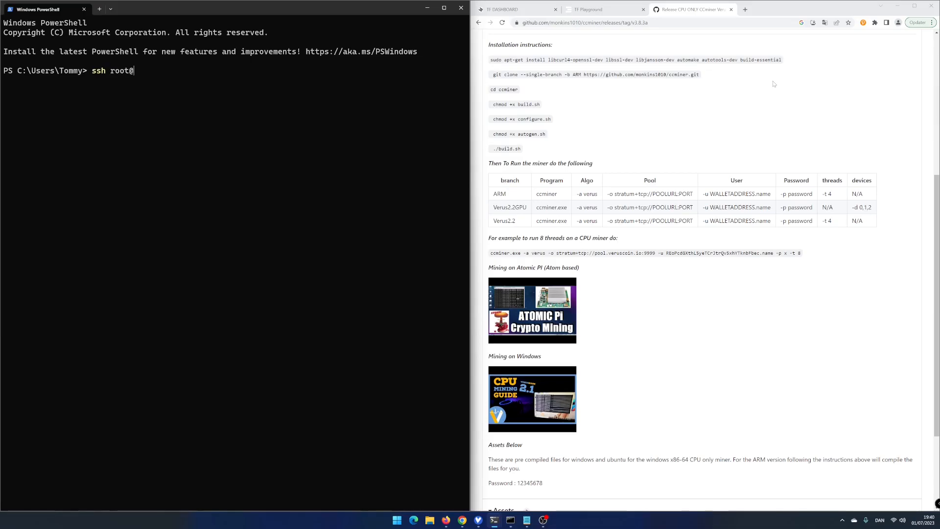
type("185.69.166.158")
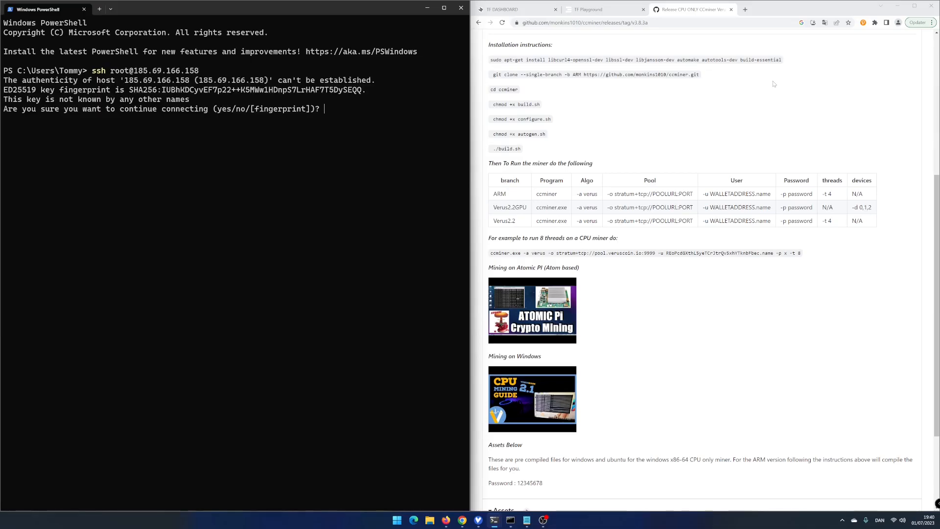
type("yes")
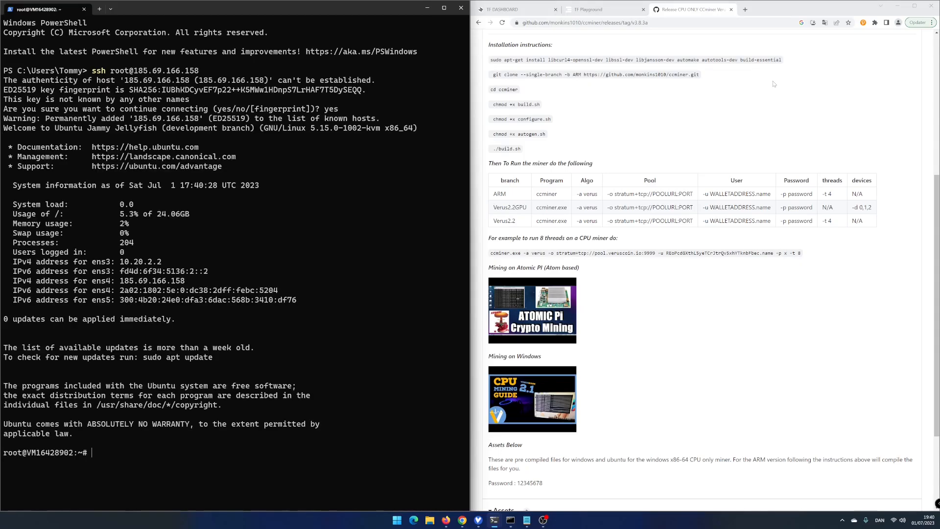
Step: List the home directory and run apt update to refresh the package lists
type("ls")
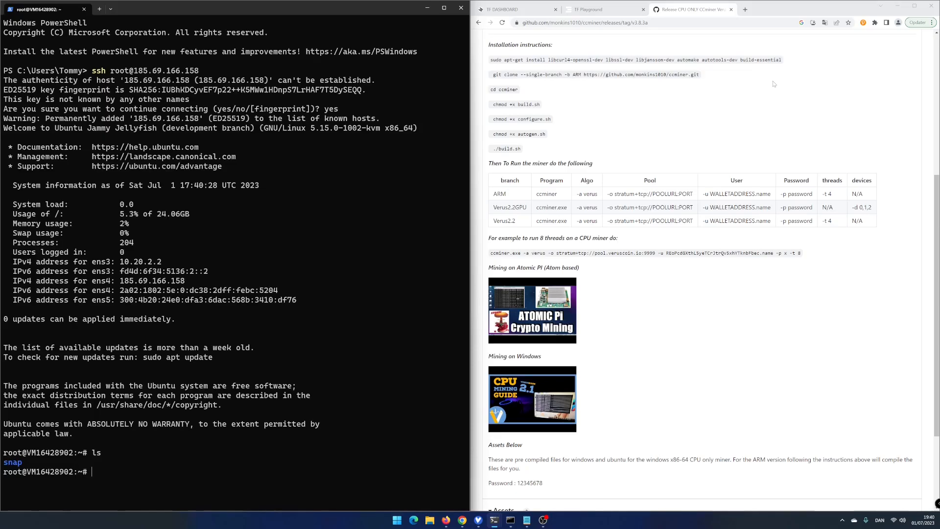
type("a")
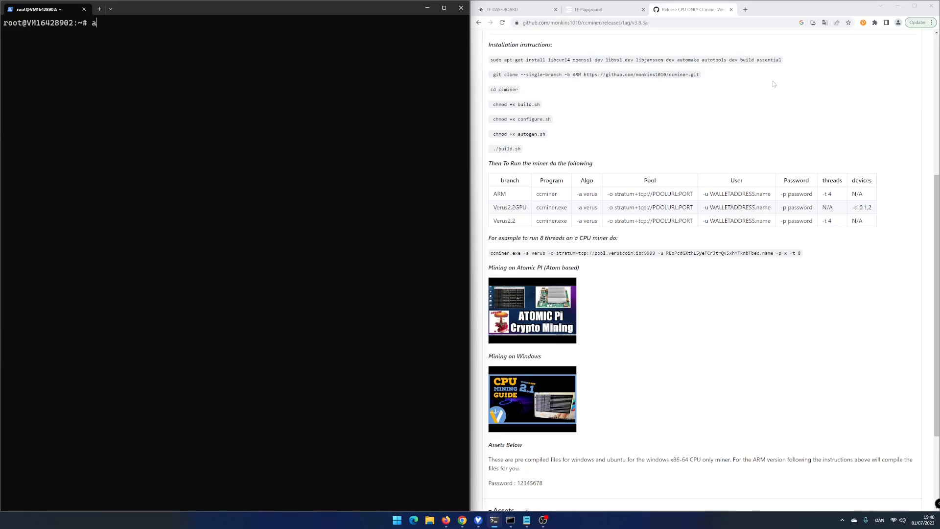
type("pt")
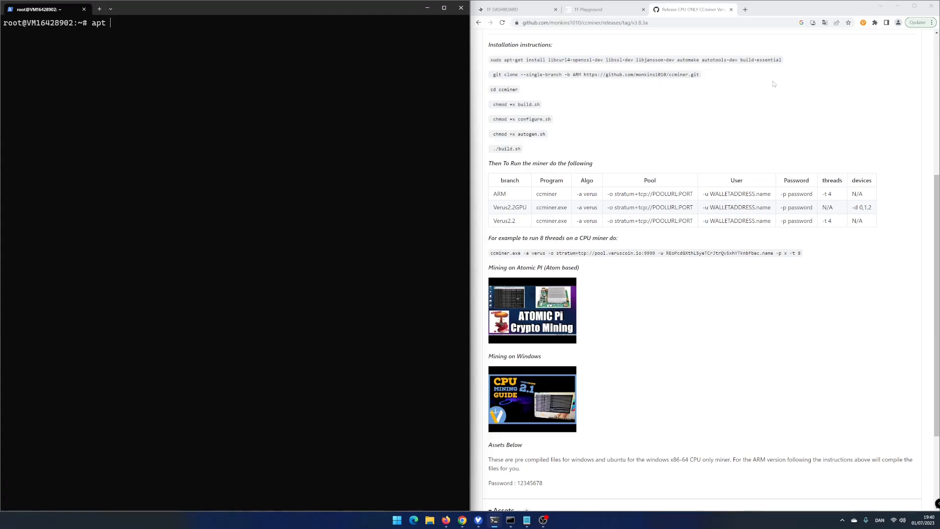
type("update")
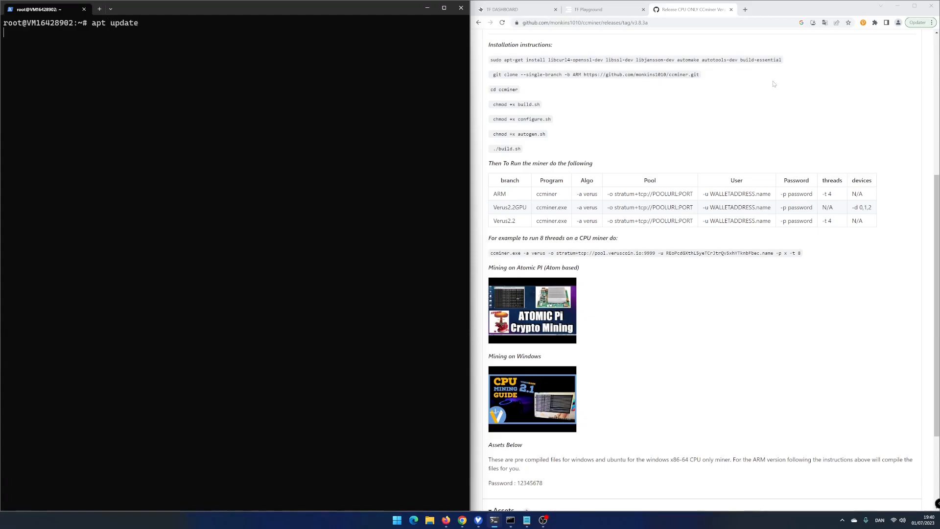
key("Return")
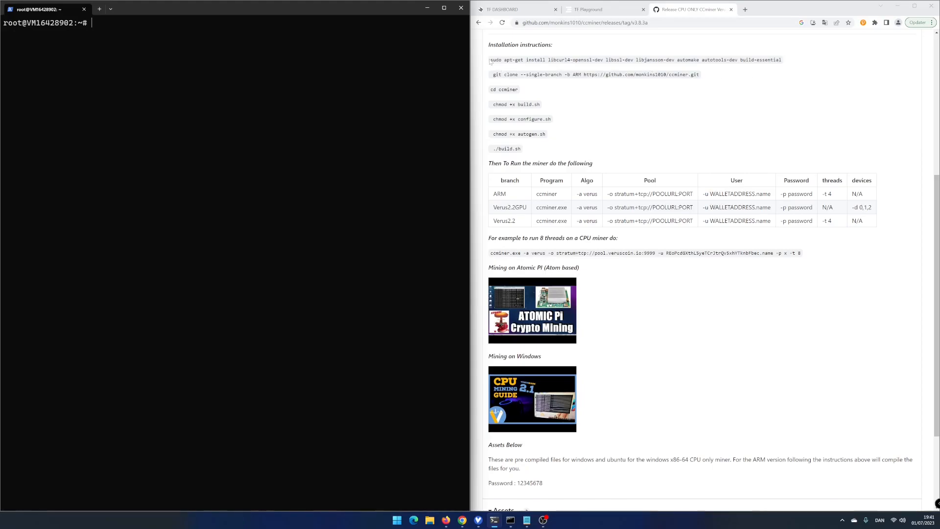
Step: Run the release page's apt-get install of libcurl4-openssl-dev, libssl-dev, libjansson-dev, automake, autotools-dev and build-essential, accepting the service restarts
left_click_drag(489, 59, 781, 60)
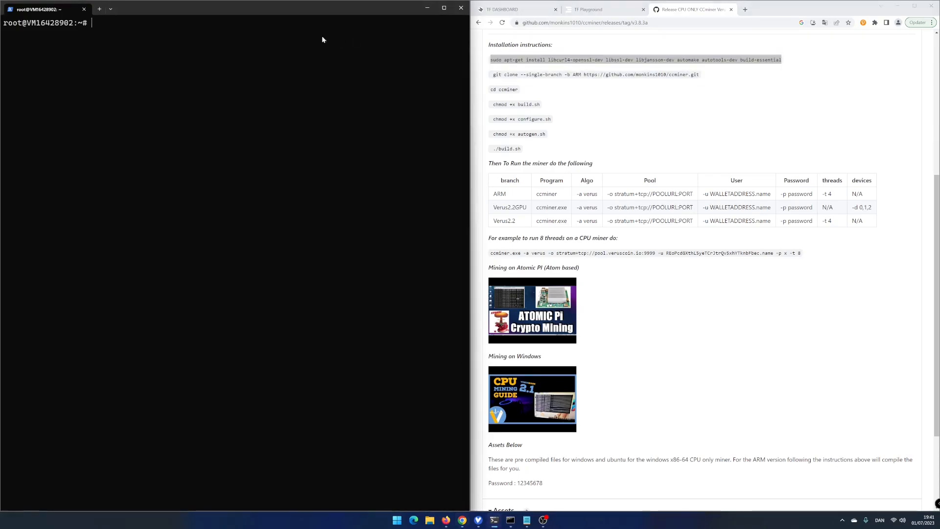
type("sudo apt-get install libcurl4-openssl-dev libssl-dev libjansson-dev automake autotools-dev build-essential")
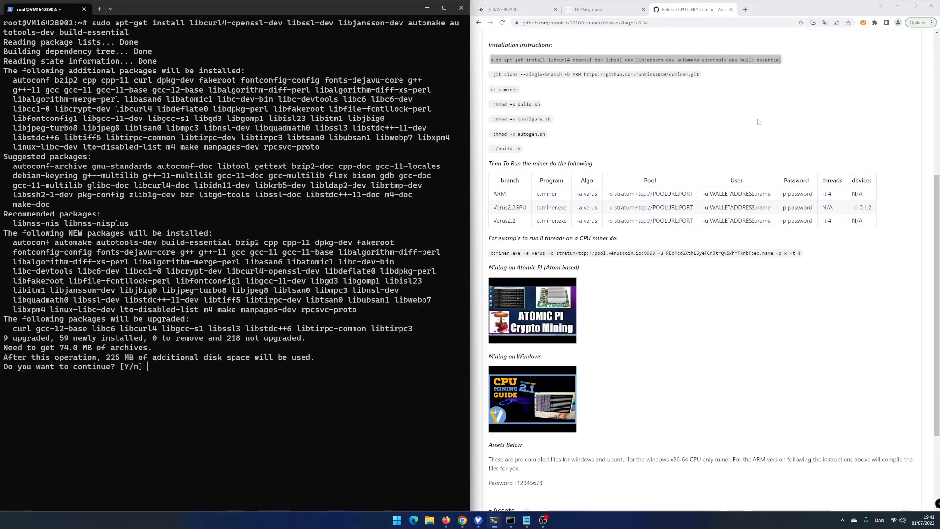
type("Y")
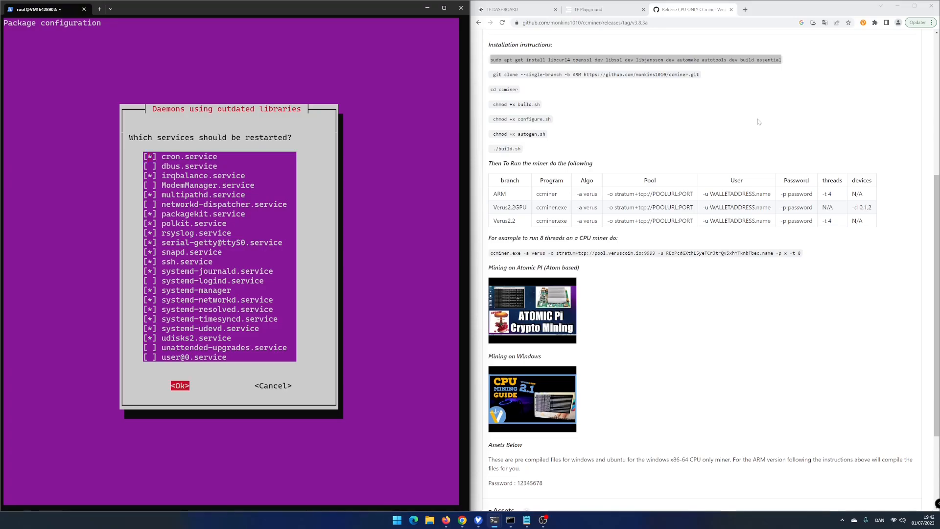
left_click(179, 385)
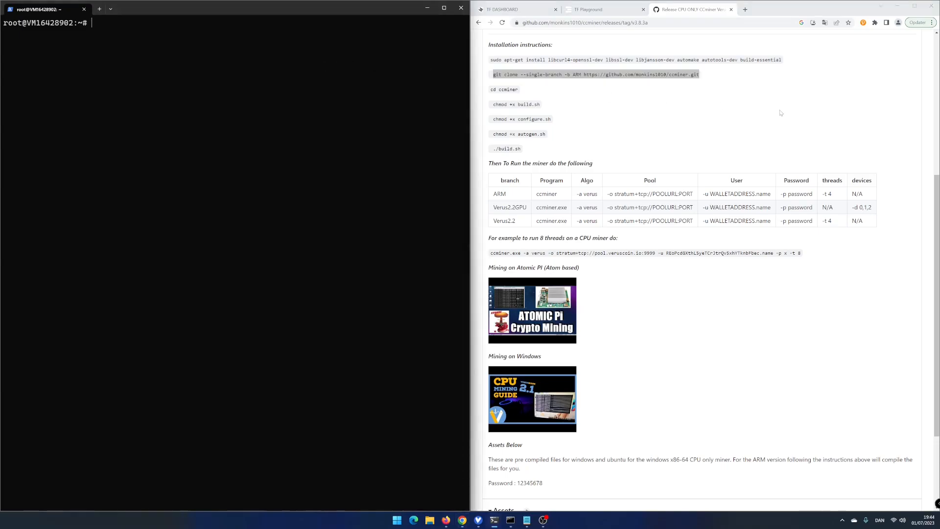
Step: Clone the monkins1010 ccminer repository's Verus2.2 branch with git, then clear the terminal
type("git clone --single-branch -b ARM https://github.com/monkins1010/ccminer.git")
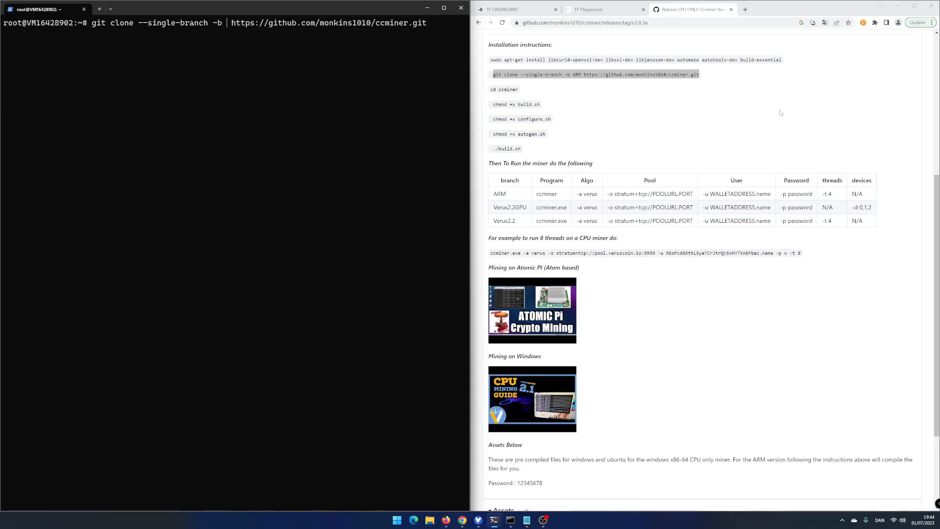
type("Verus")
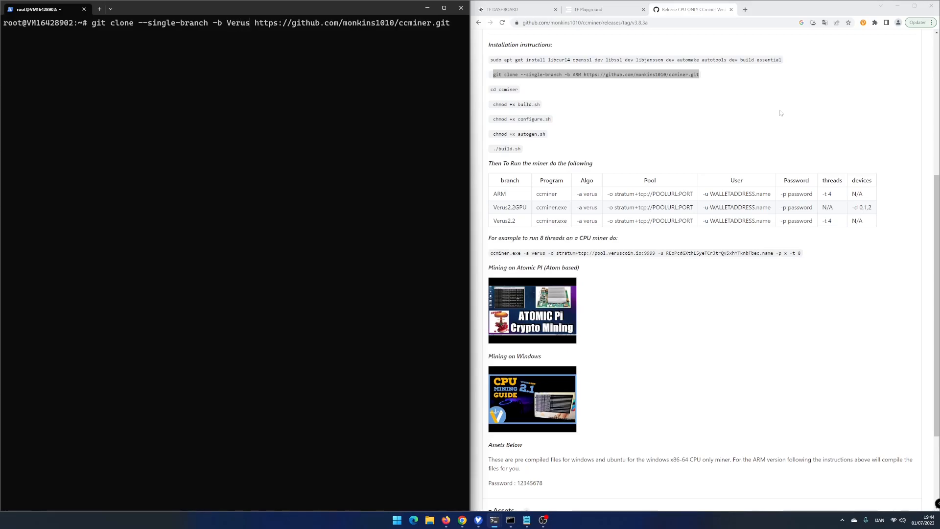
type("2.2")
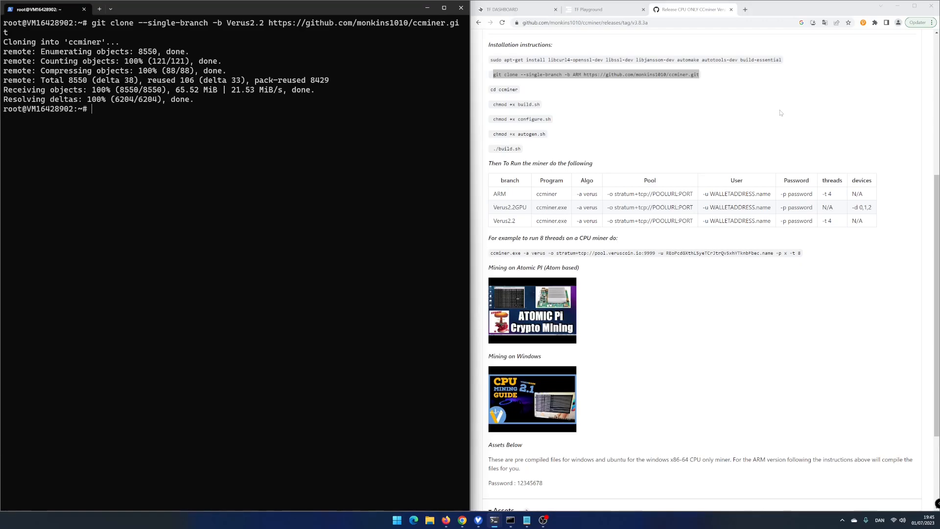
type("clea")
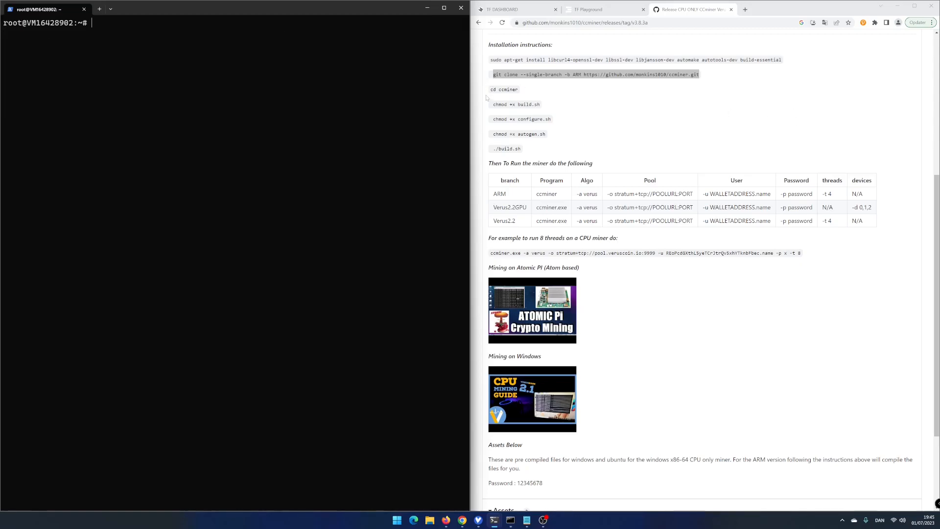
Step: Inside ccminer, make build.sh, configure.sh and autogen.sh executable with chmod +x
double_click(504, 89)
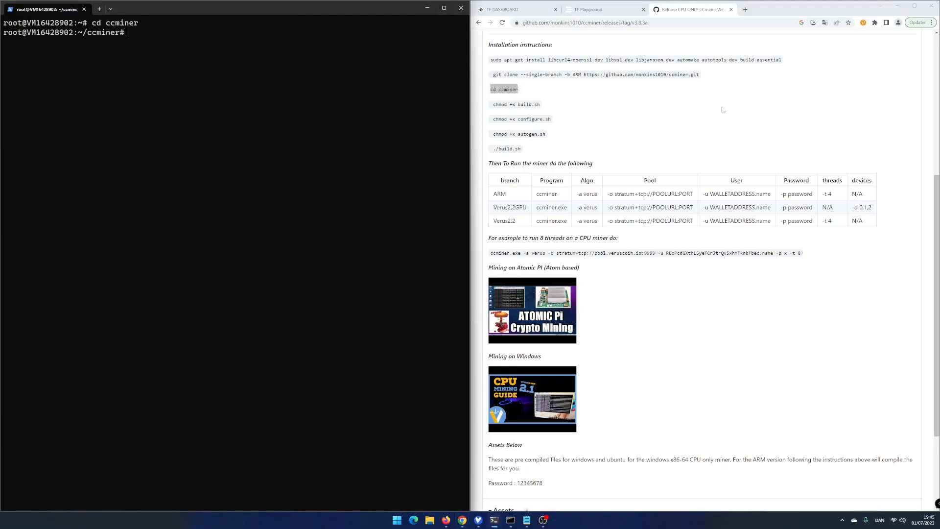
double_click(515, 104)
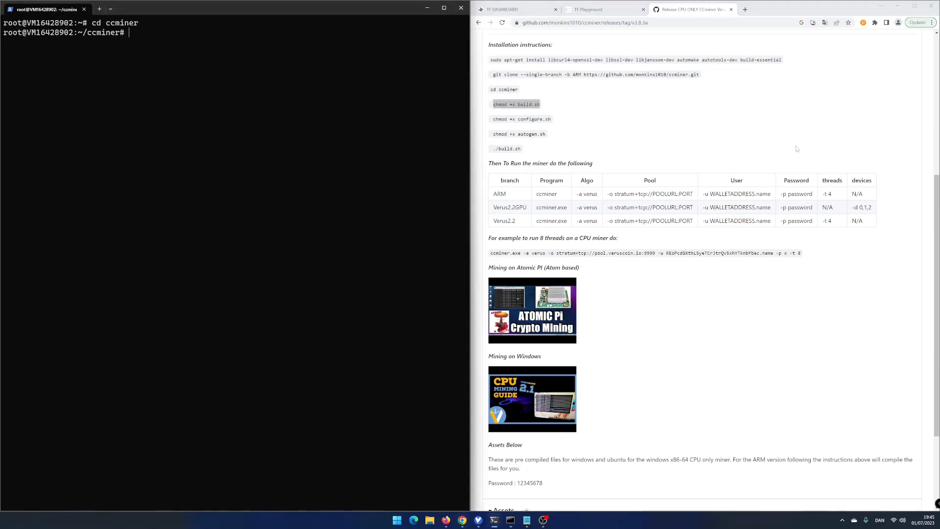
type("chmod +x build.sh")
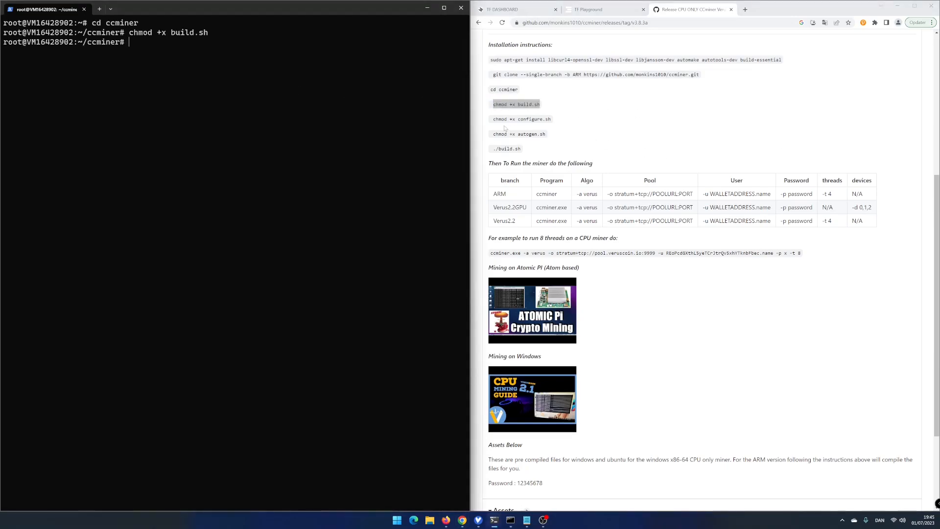
double_click(520, 118)
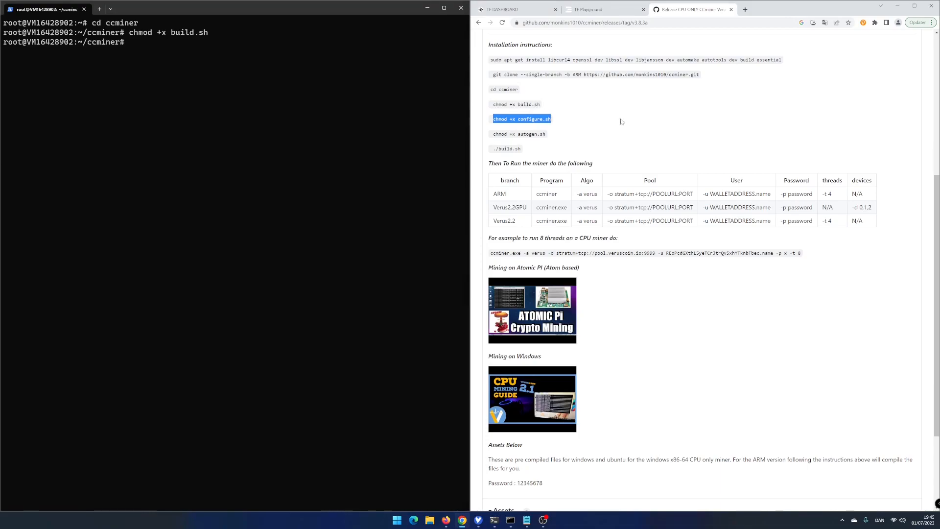
type("chmod +x configure.sh")
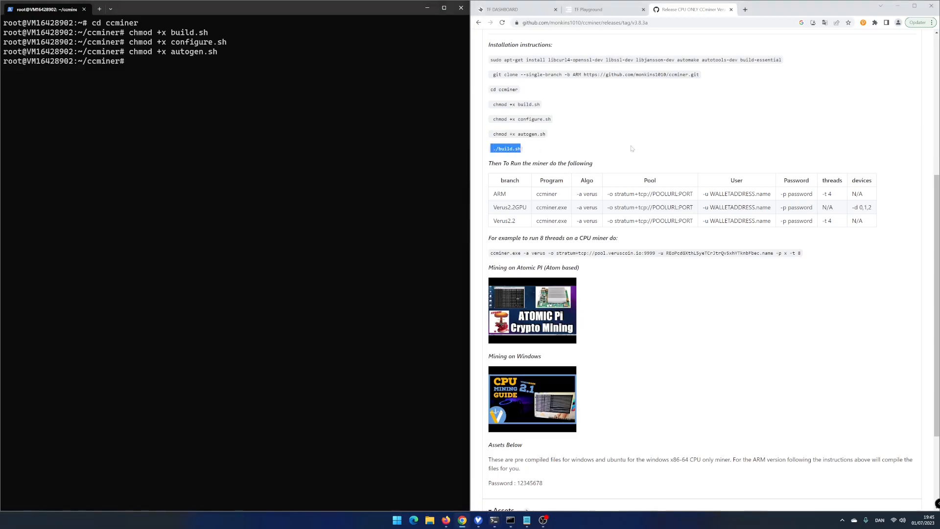
Step: Run ./build.sh to compile ccminer through configure and make, then clear the screen
type("./build.sh")
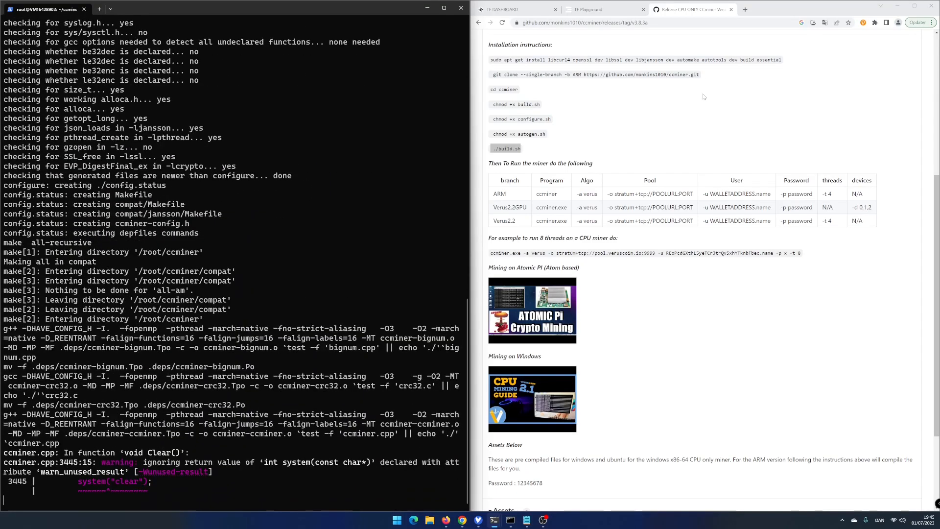
scroll("down", 3)
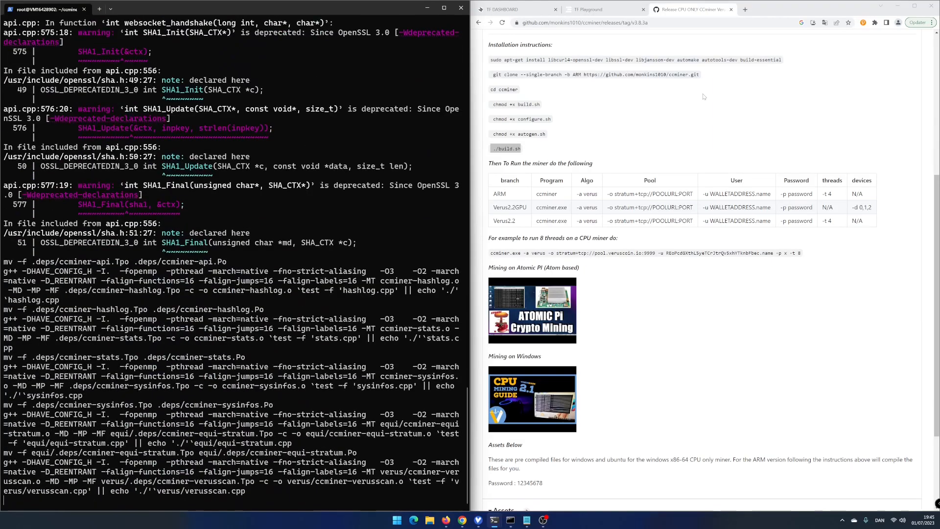
scroll("down", 3)
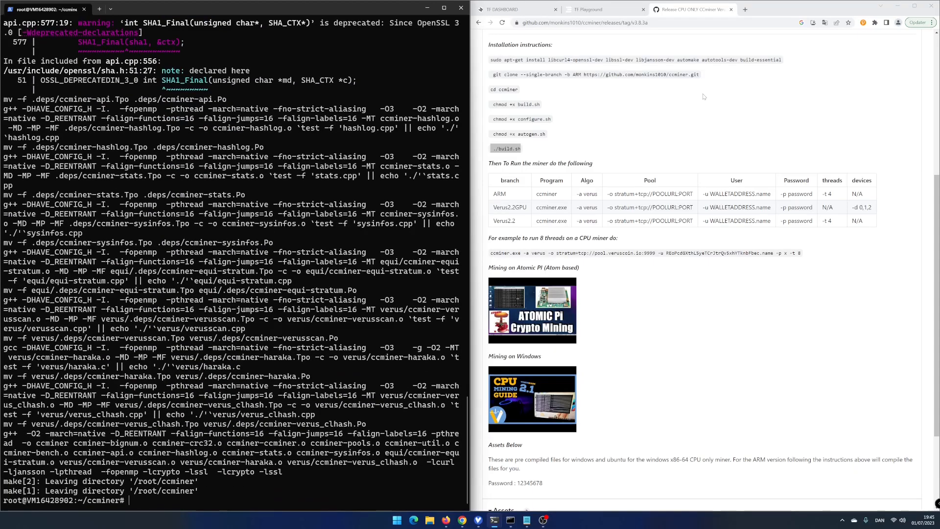
type("c")
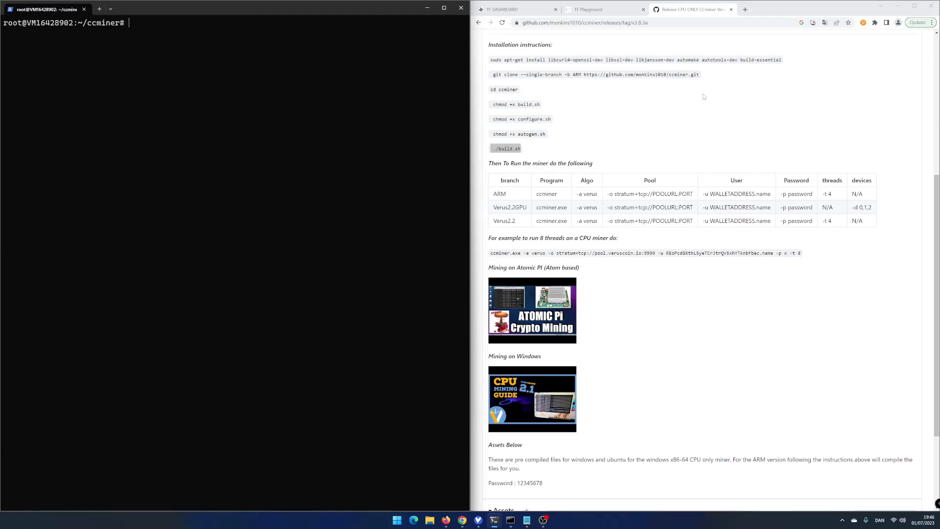
mouse_move(618, 110)
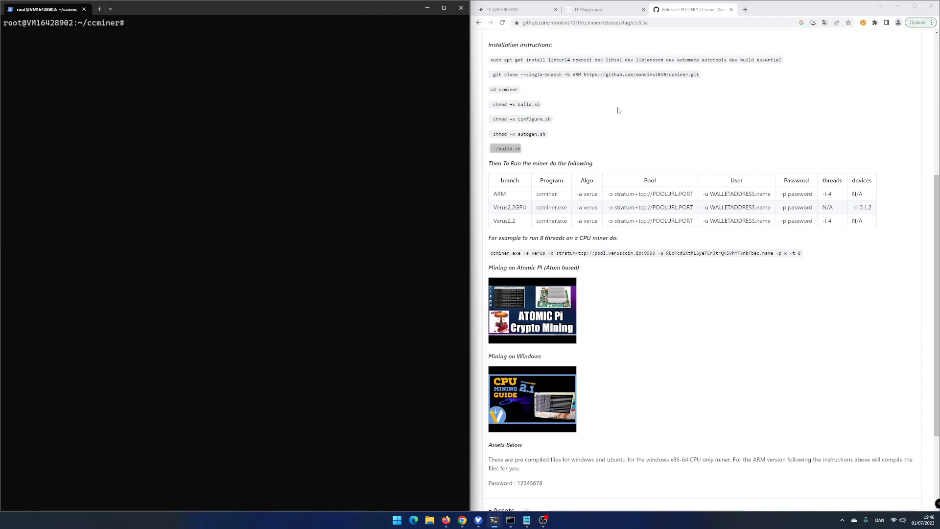
Step: Start a screen session named ccminer and launch ./ccminer mining Verus on stratum+tcp://eu.luckpool.net:3956 with the RCdXBie… wallet
type("scr")
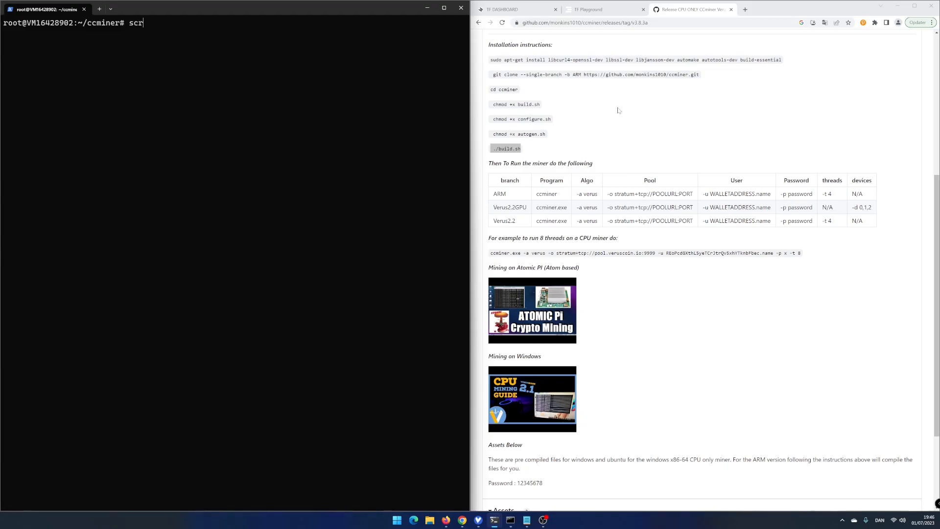
type("een -S")
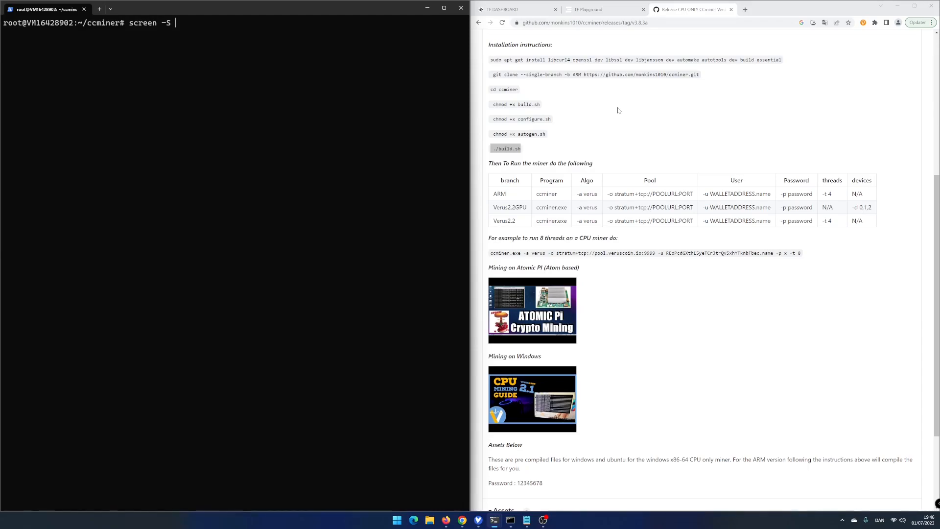
type("ccminer")
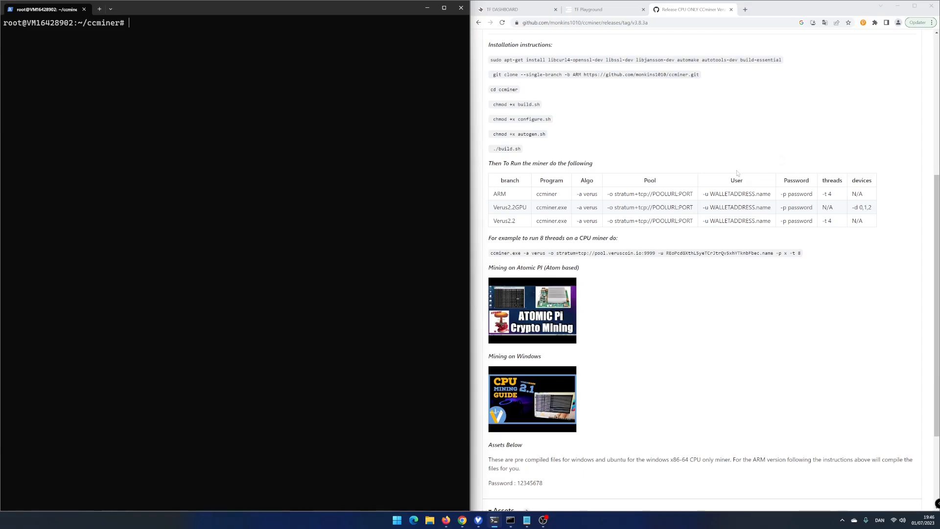
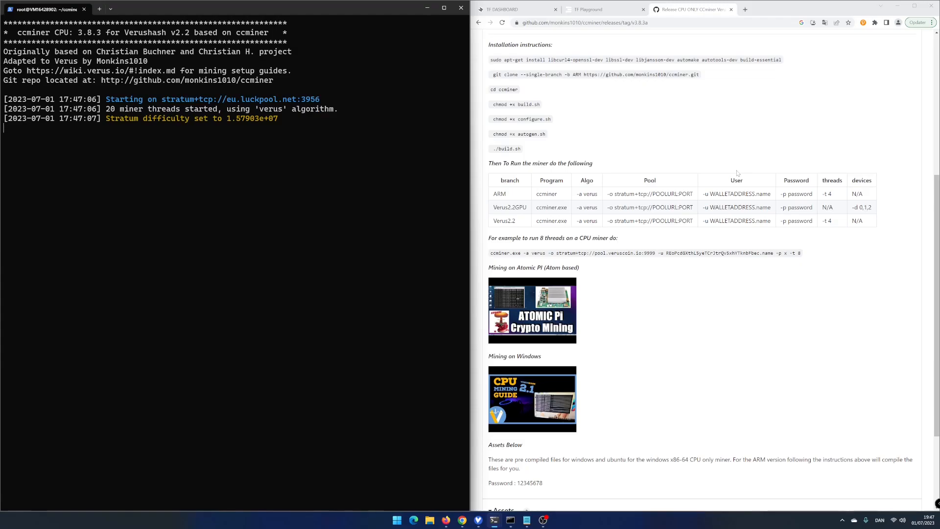
left_click(443, 8)
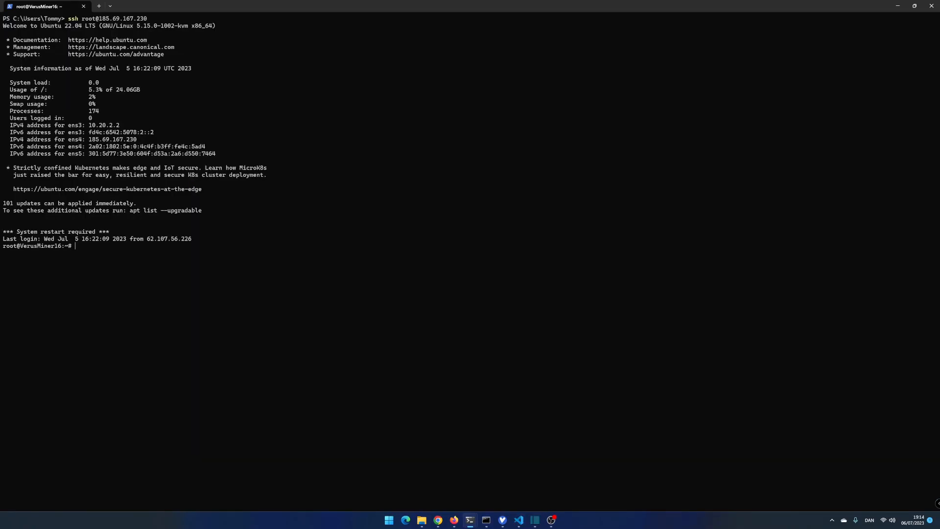
Step: List the detached 4400.ccminer screen session with screen -ls and reattach it with screen -r
type("screen -l")
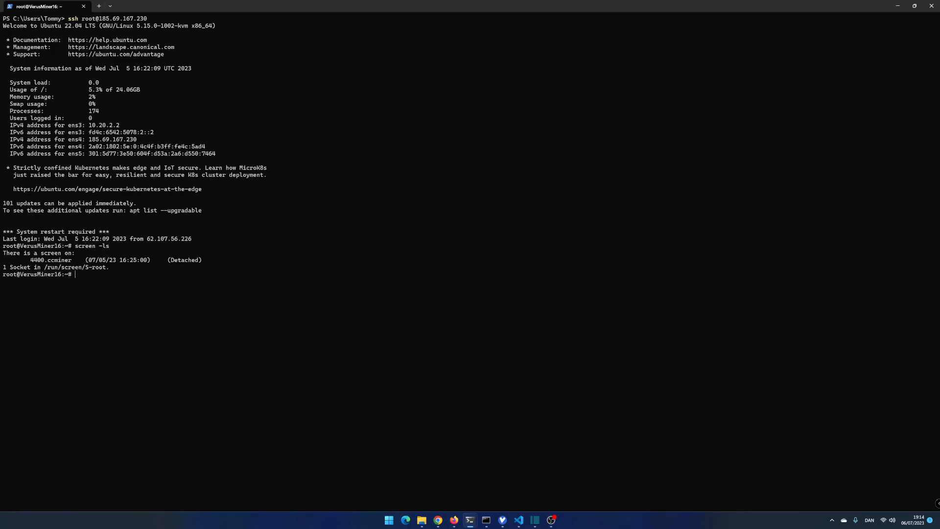
type("s")
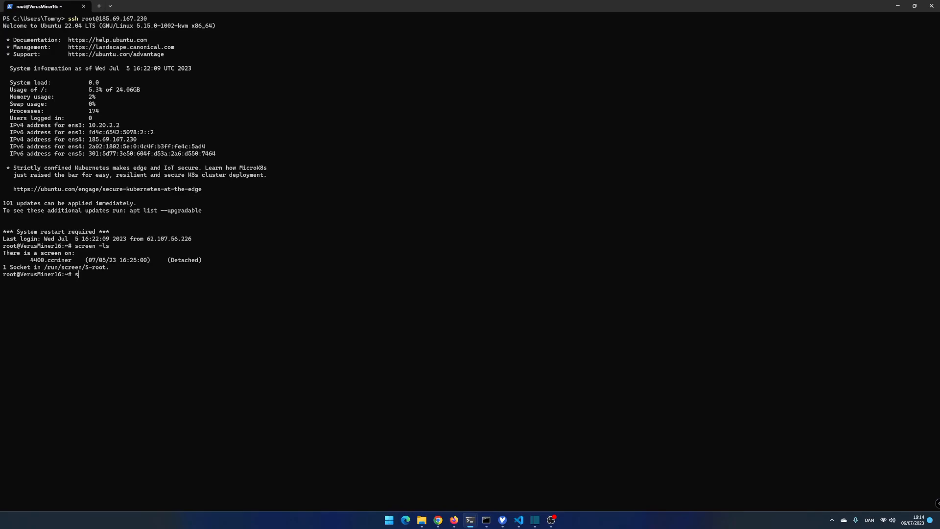
type("creen")
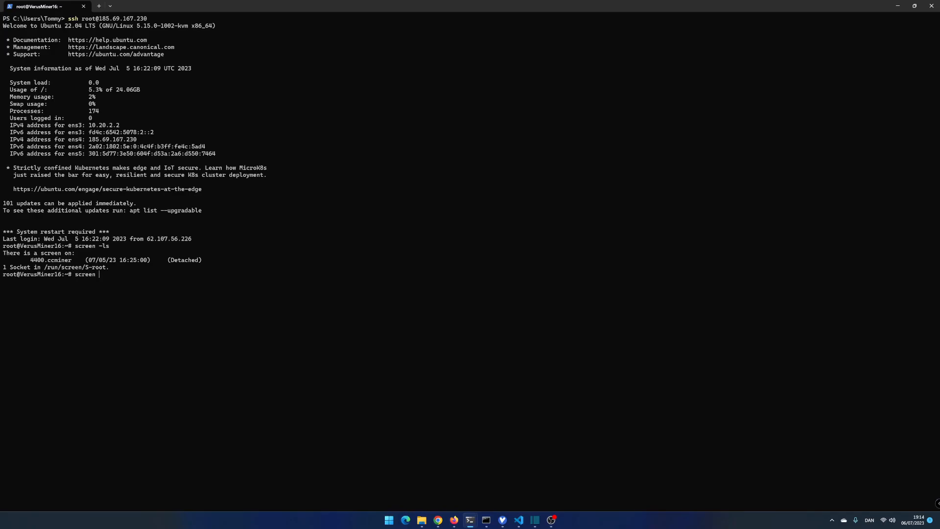
type("-r")
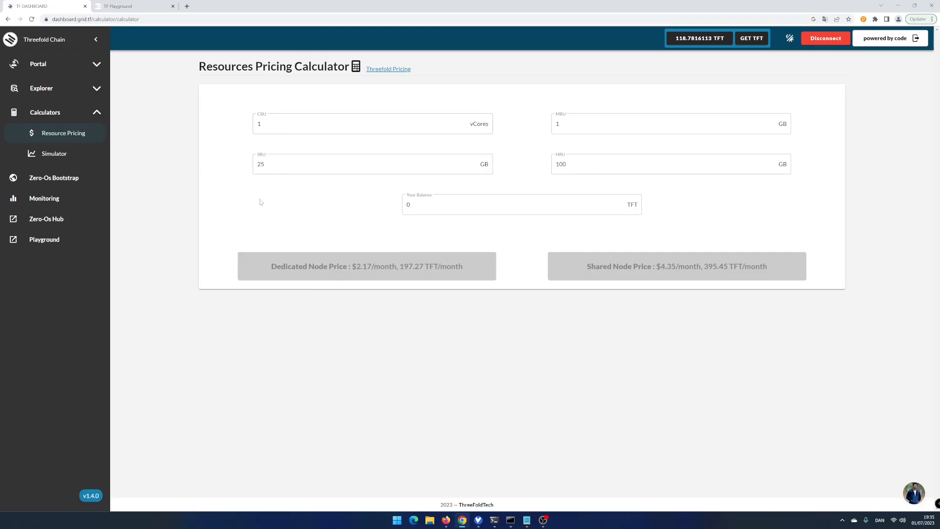
Step: Set the pricing calculator to CRU 20 vCores and MRU 8 GB memory
type("2")
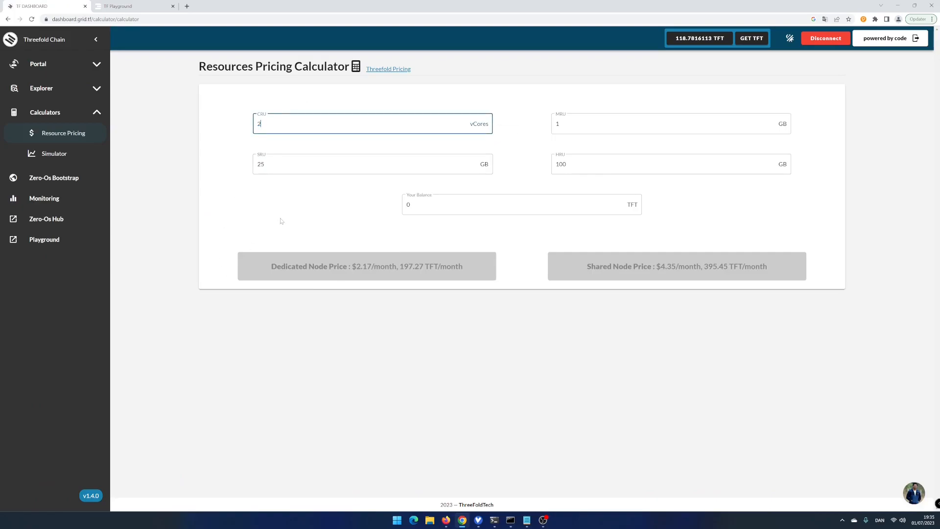
type("0")
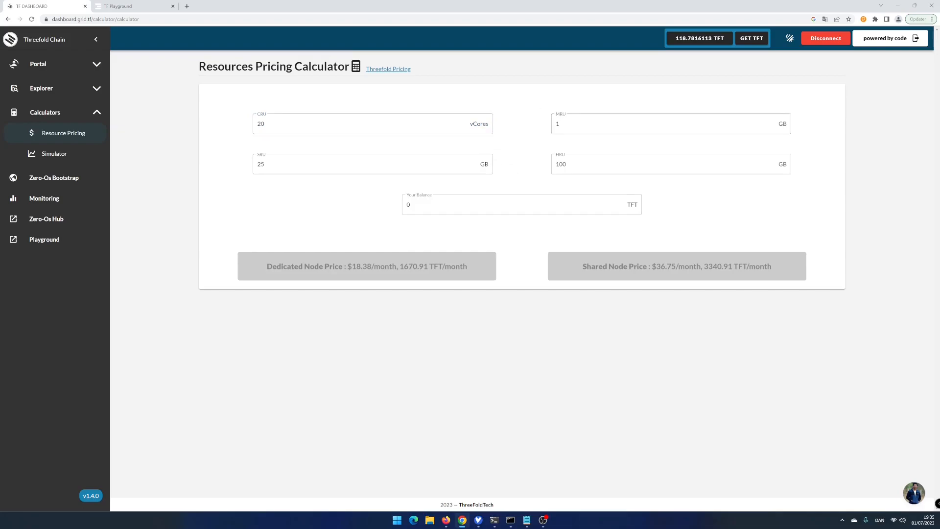
left_click(658, 124)
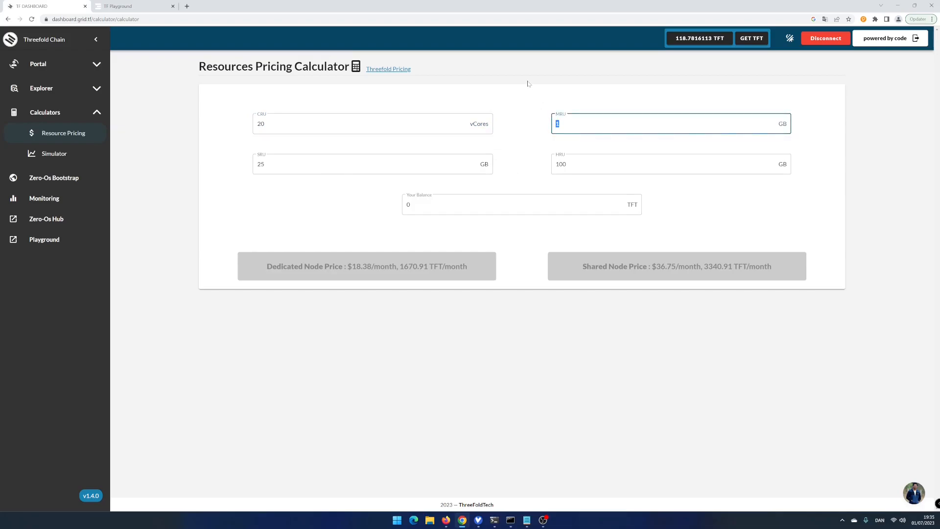
type("8")
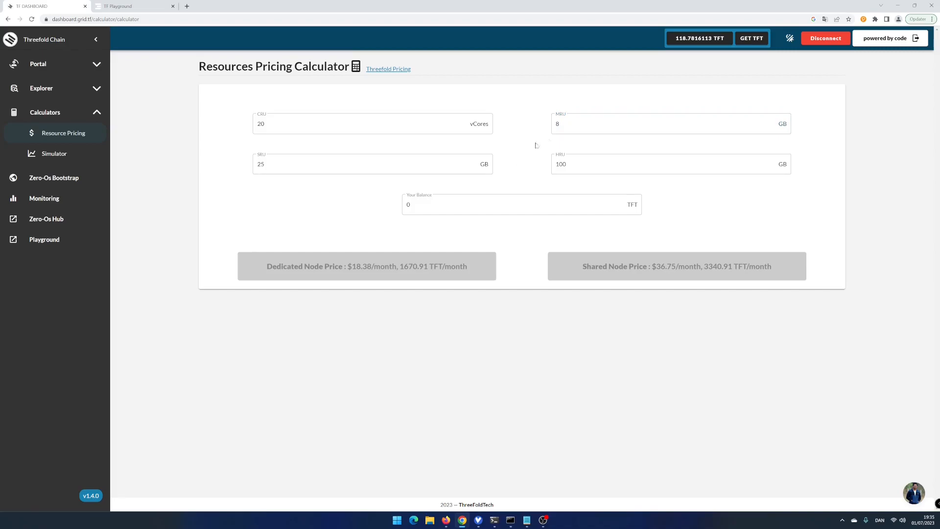
type("4")
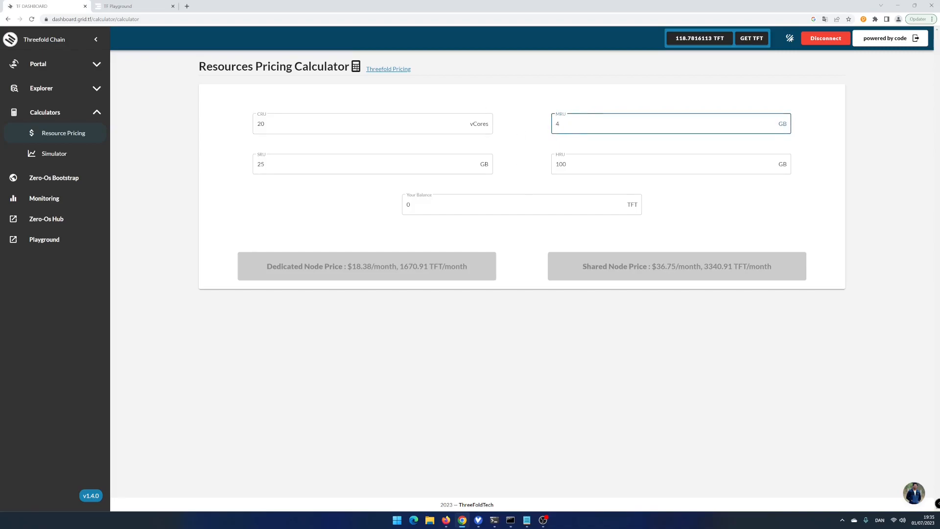
double_click(557, 124)
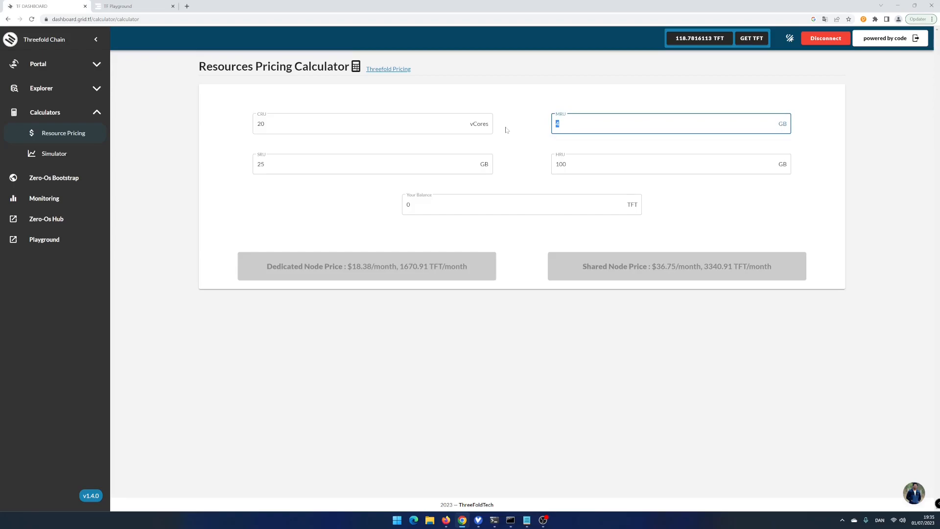
type("8")
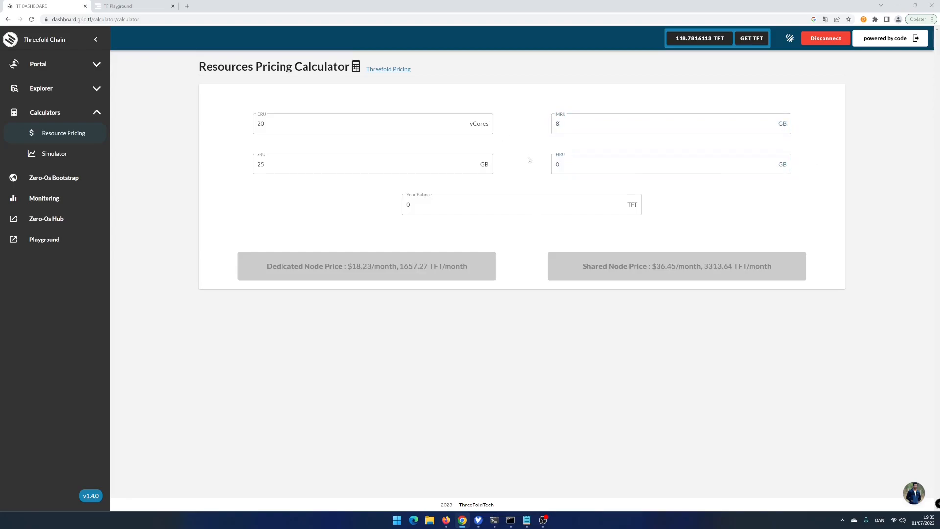
mouse_move(435, 241)
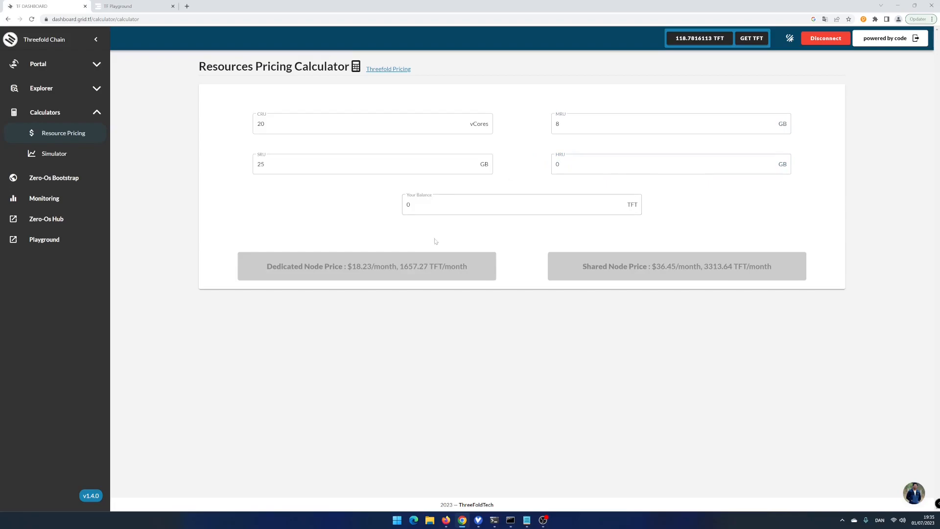
Step: Enter a TFT balance to show the discounted dedicated Gold package price, then return to the Playground page
left_click(520, 205)
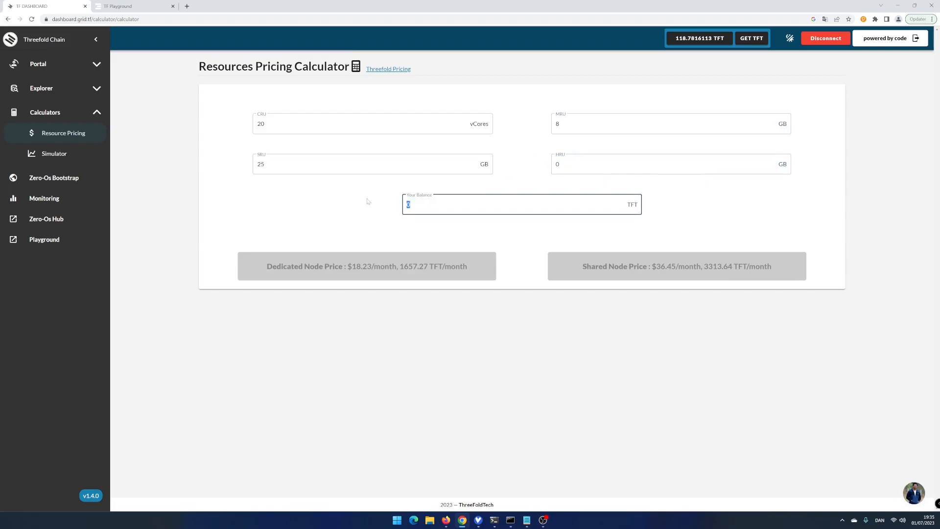
type("50000")
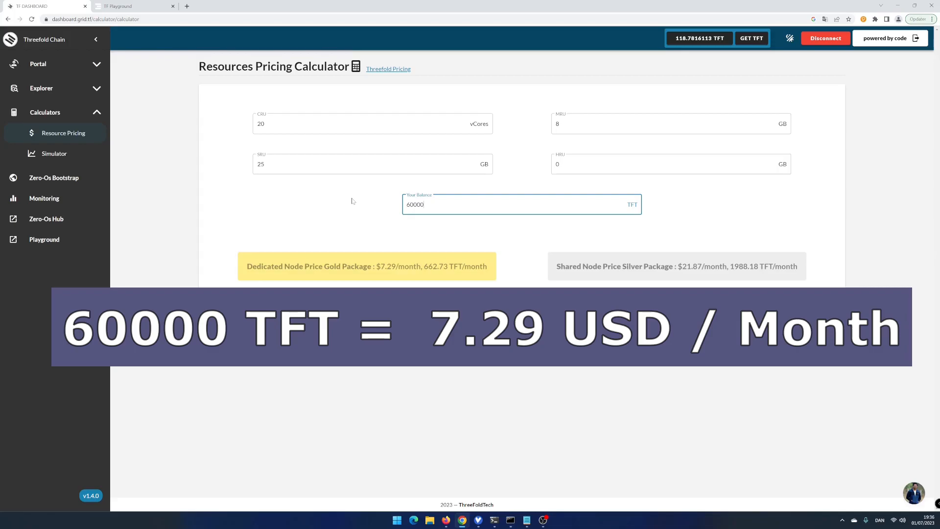
left_click(133, 6)
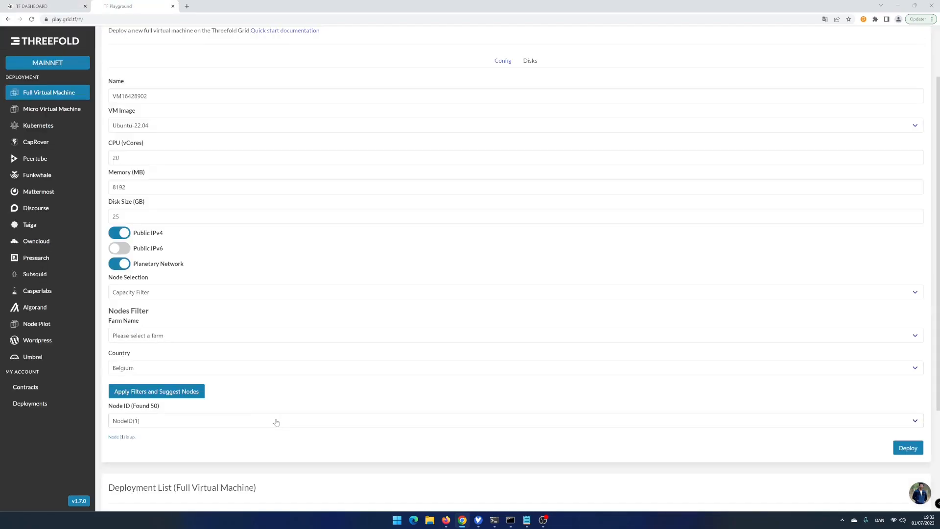